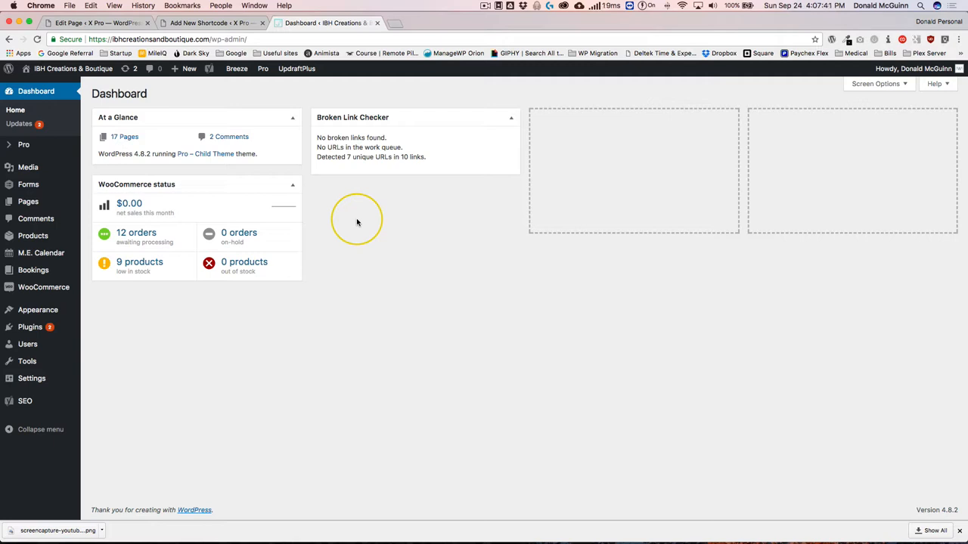
pyautogui.moveTo(365, 223)
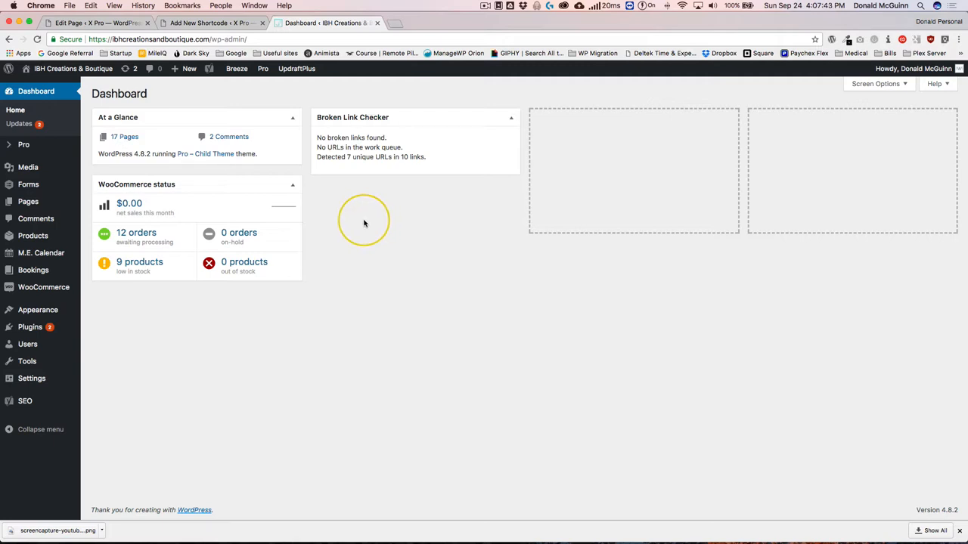
pyautogui.moveTo(366, 222)
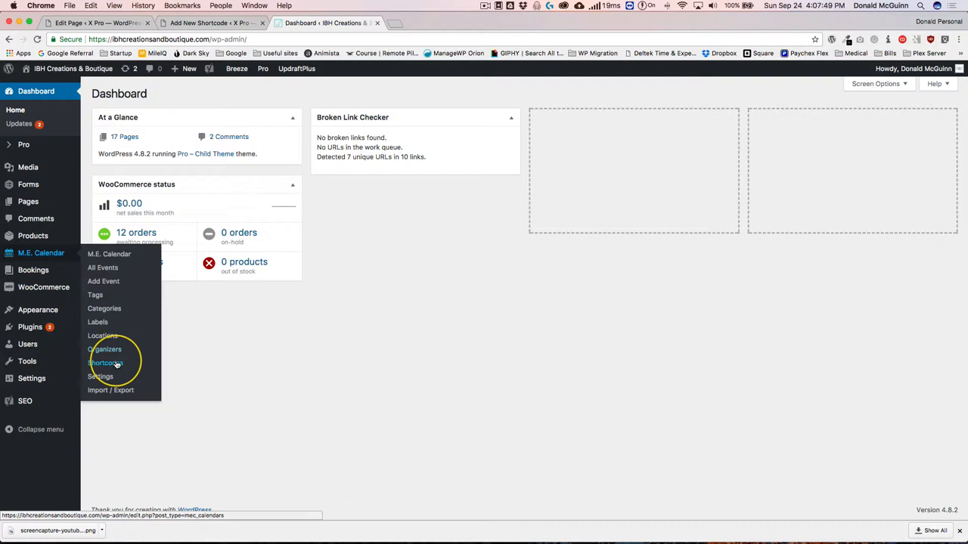
# Step: Create a new M.E. Calendar shortcode and title it Events List
pyautogui.click(106, 363)
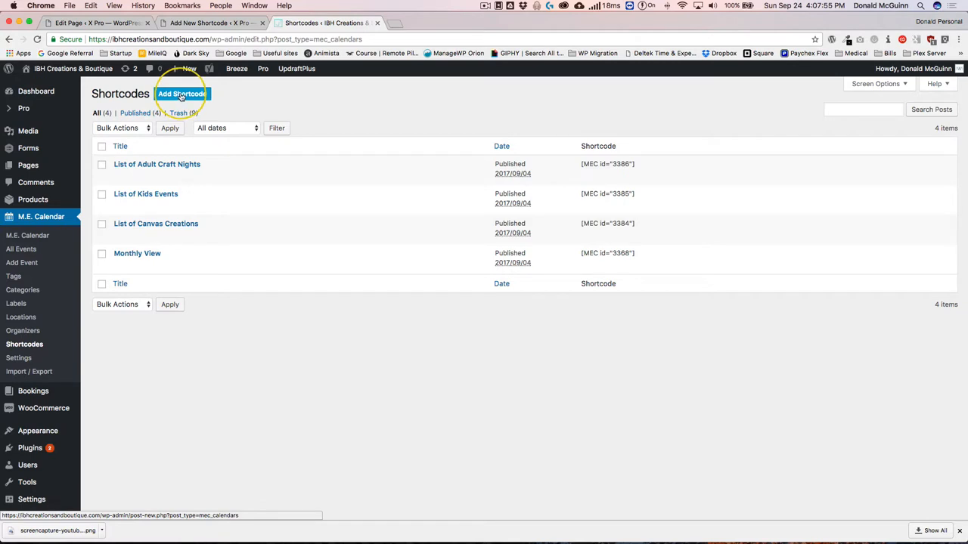
pyautogui.click(182, 94)
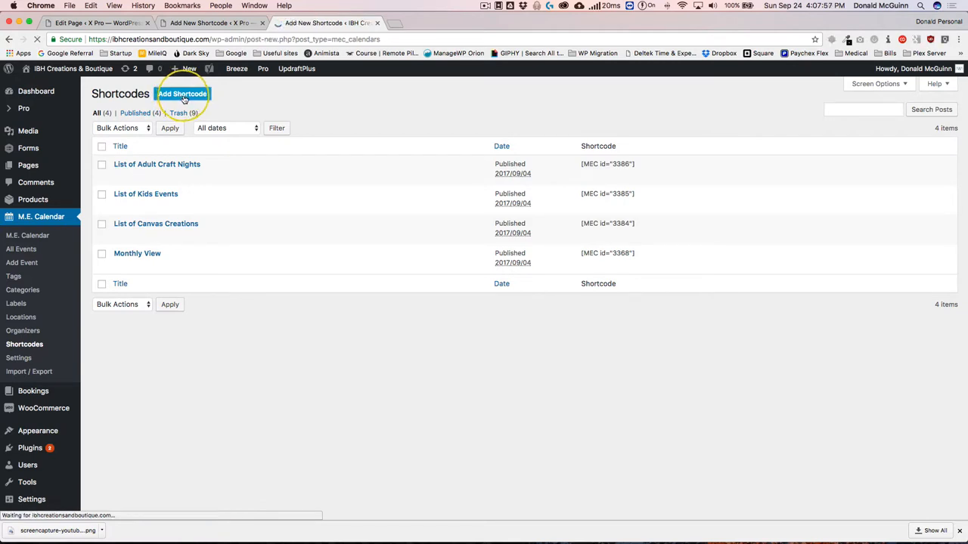
pyautogui.click(181, 93)
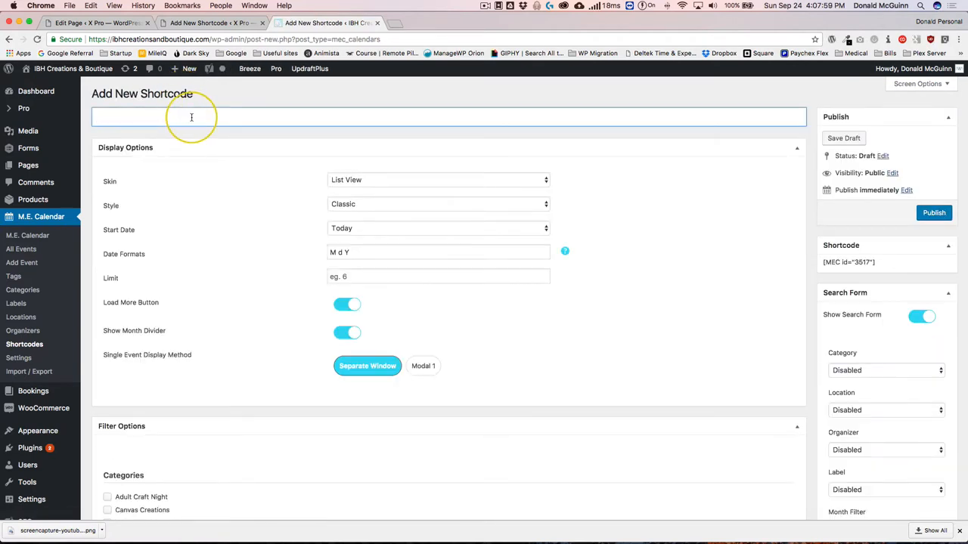
pyautogui.write('Events List')
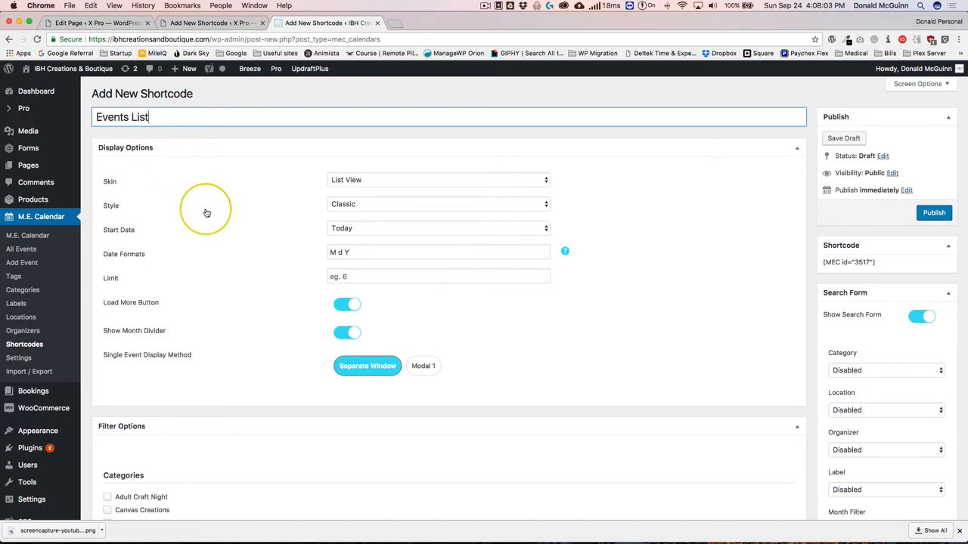
# Step: Keep the List View skin and the Classic style for the shortcode
pyautogui.click(437, 180)
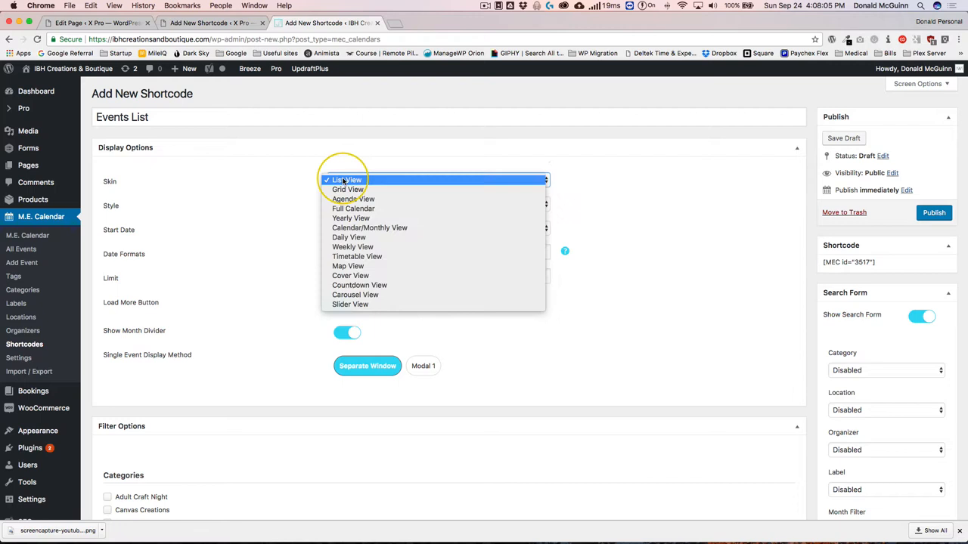
pyautogui.click(342, 178)
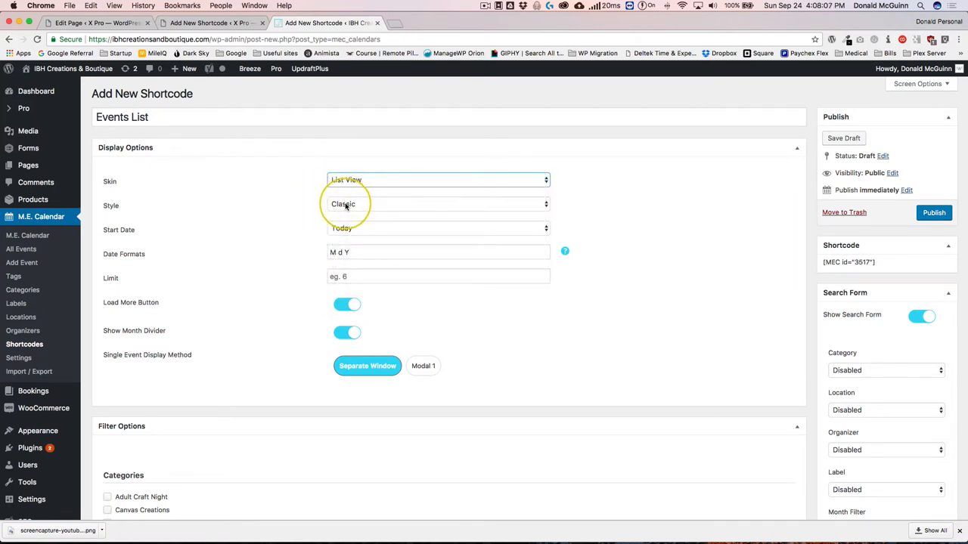
pyautogui.click(437, 203)
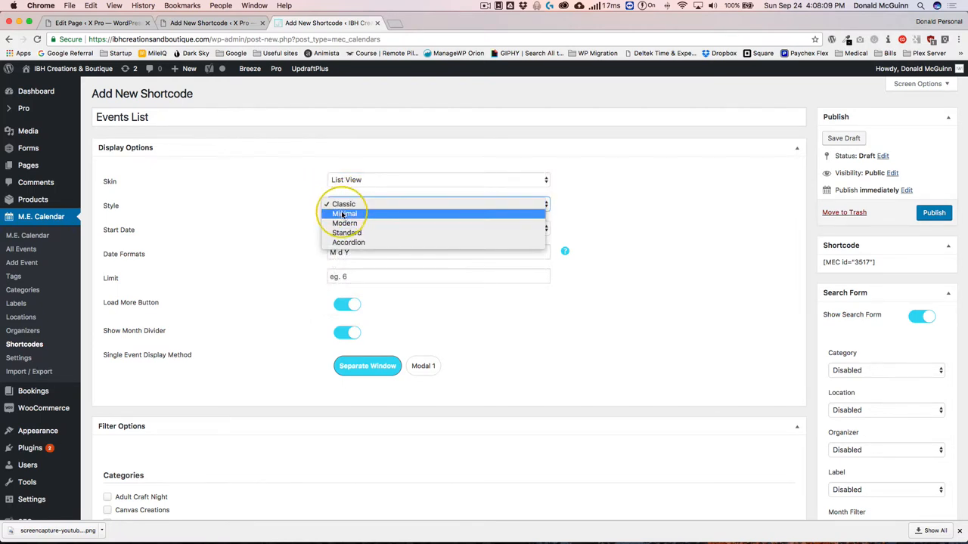
pyautogui.moveTo(345, 233)
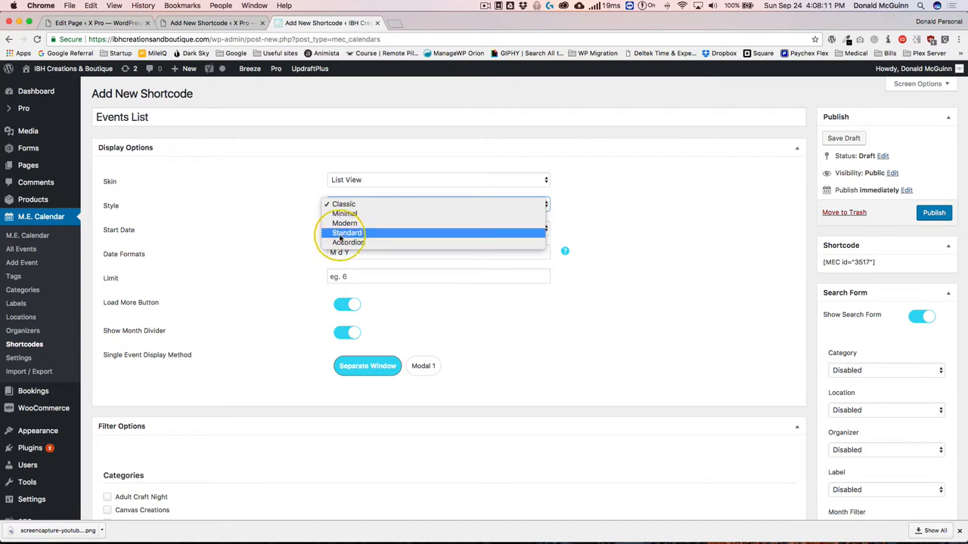
pyautogui.click(343, 203)
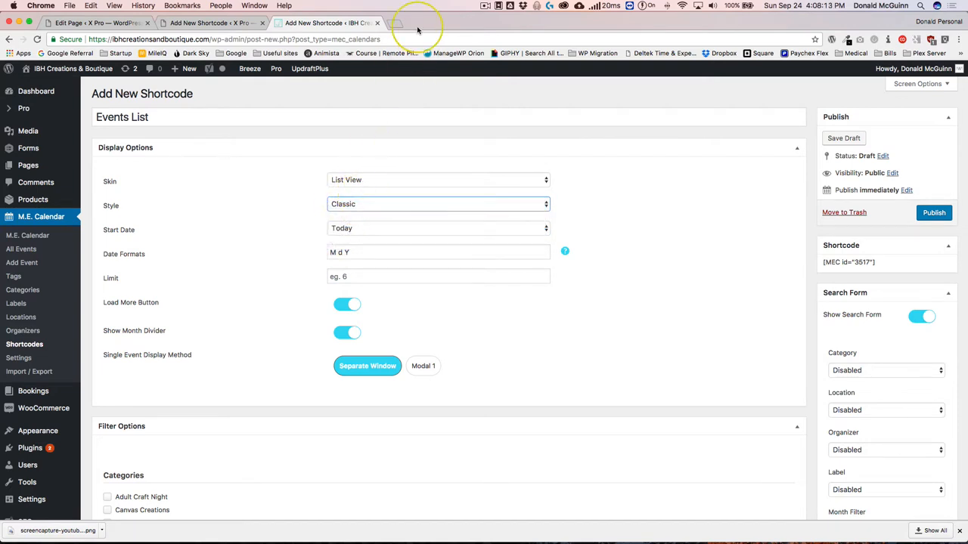
pyautogui.moveTo(391, 24)
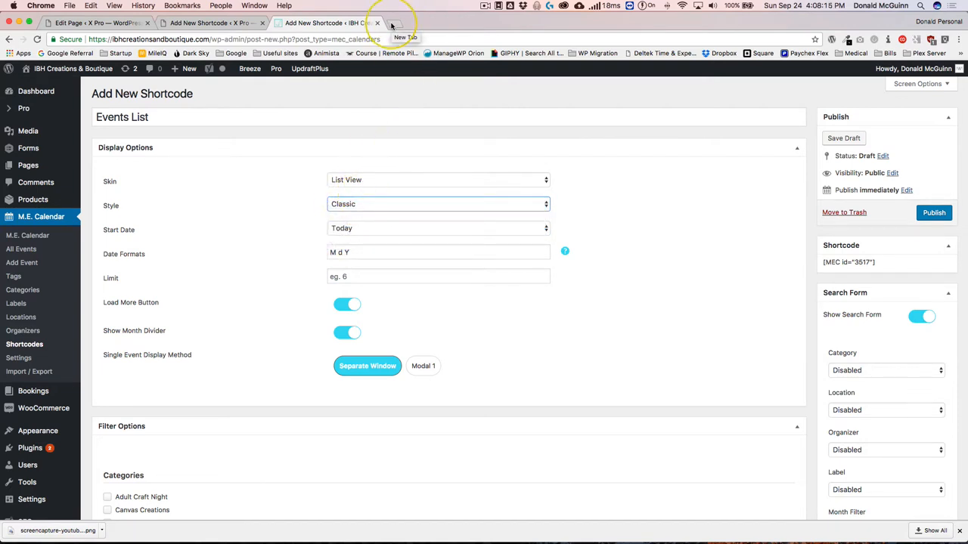
# Step: In a new tab try the webnus.biz demo URL, then load codecanyon.net/category/wordpress
pyautogui.click(393, 23)
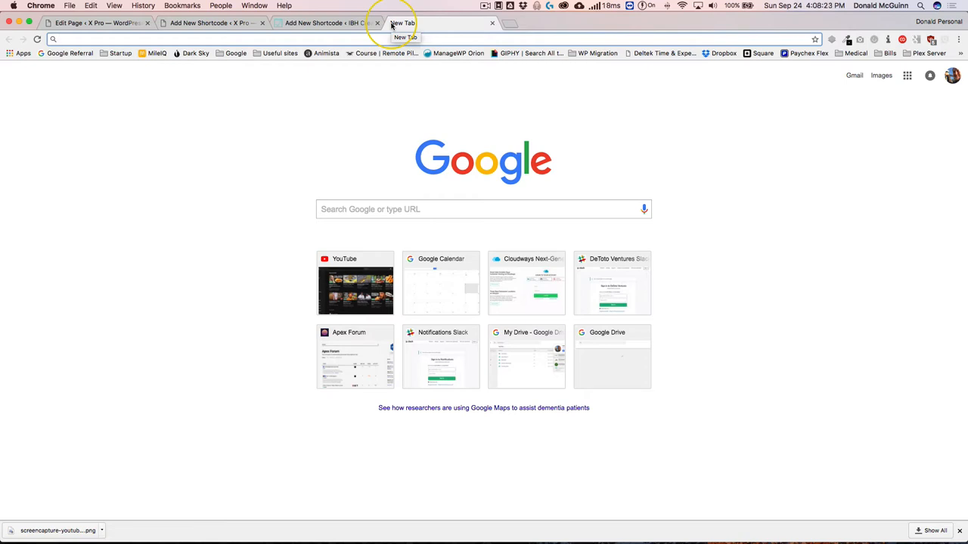
pyautogui.write('modern ev')
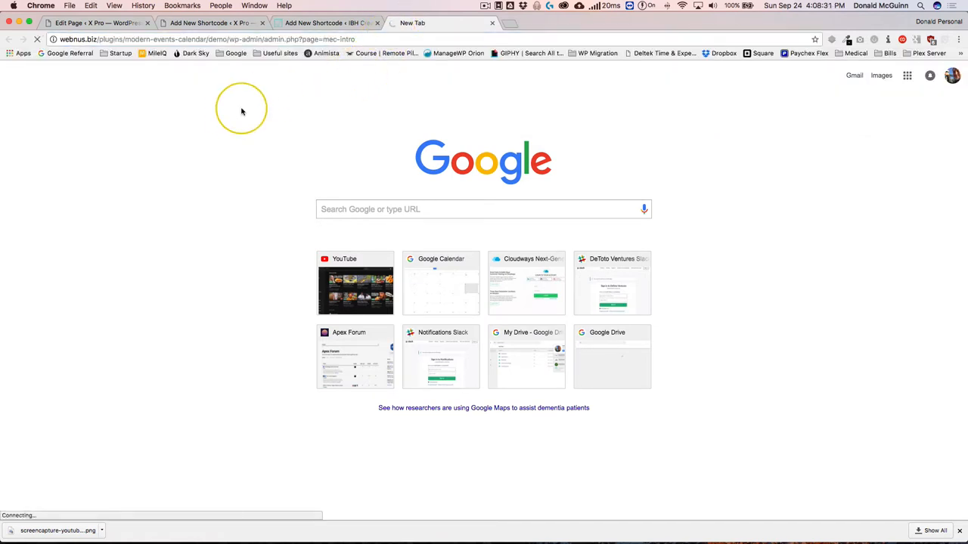
pyautogui.moveTo(245, 106)
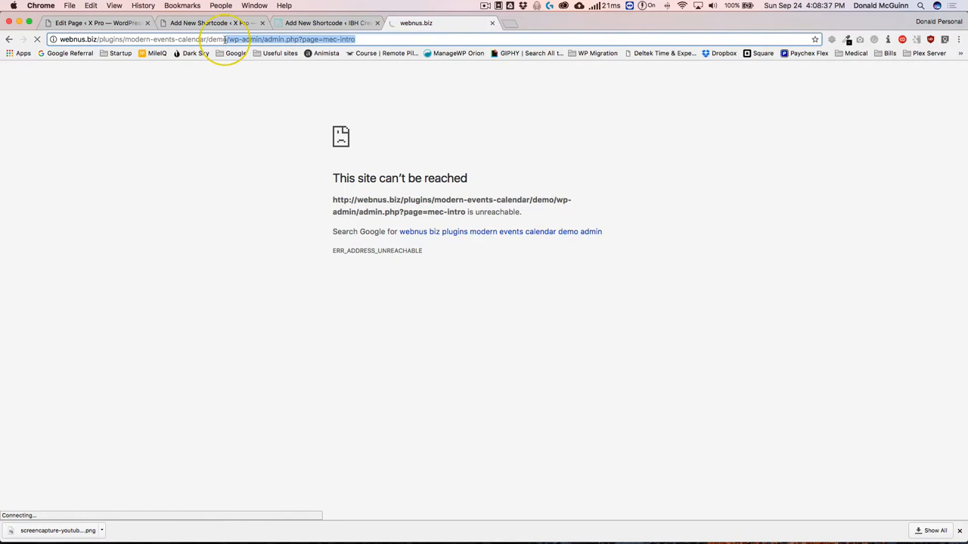
pyautogui.write('webnus.biz/plugins')
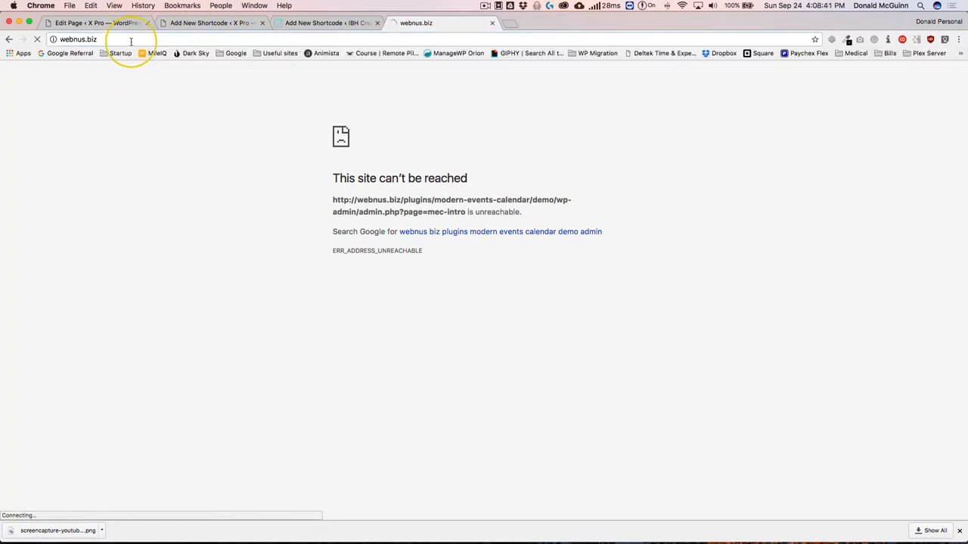
pyautogui.moveTo(234, 129)
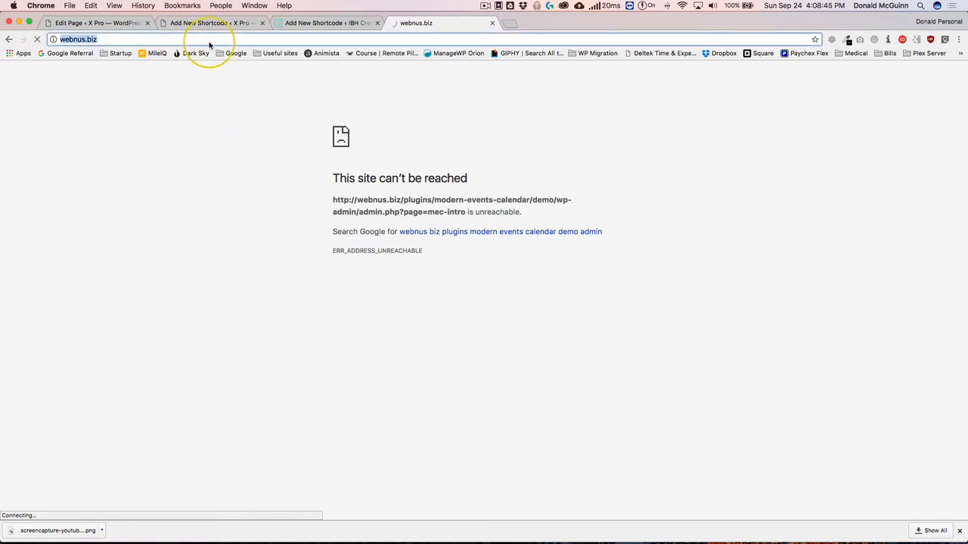
pyautogui.write('codecanyon.net/category/wordpress')
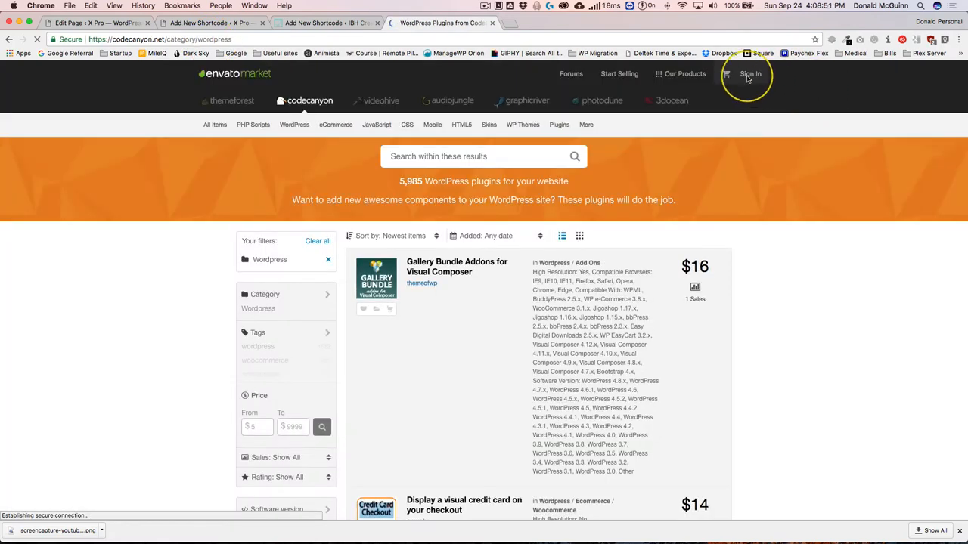
# Step: Sign in to CodeCanyon, open the Modern Events Calendar item and launch its live preview
pyautogui.click(750, 74)
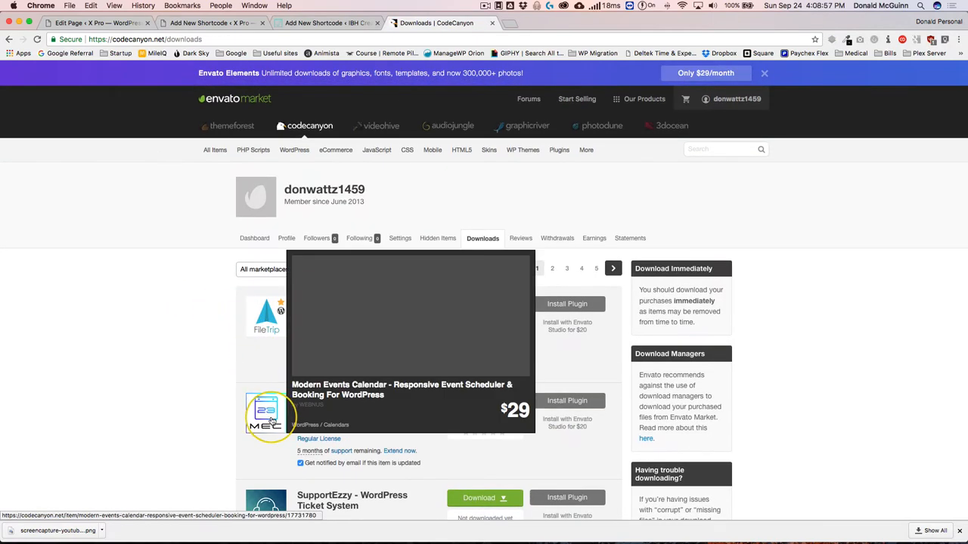
pyautogui.click(266, 416)
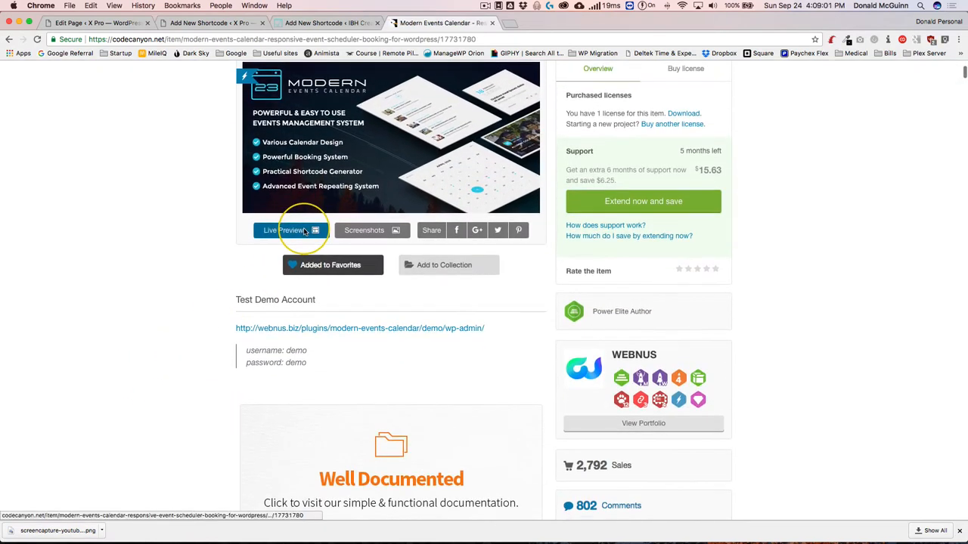
pyautogui.click(285, 230)
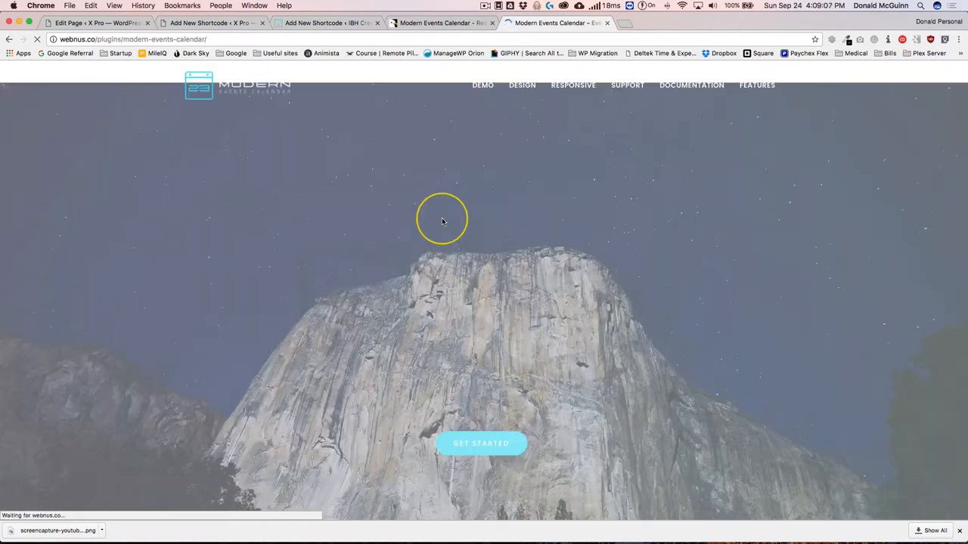
# Step: Browse the List View Standard and Classic style demos from the Demo menu
pyautogui.click(482, 85)
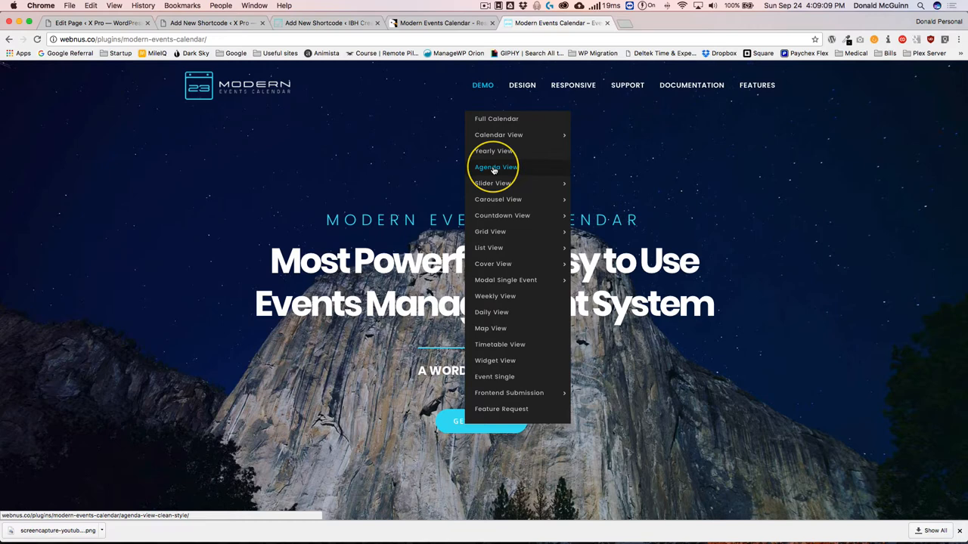
pyautogui.moveTo(502, 175)
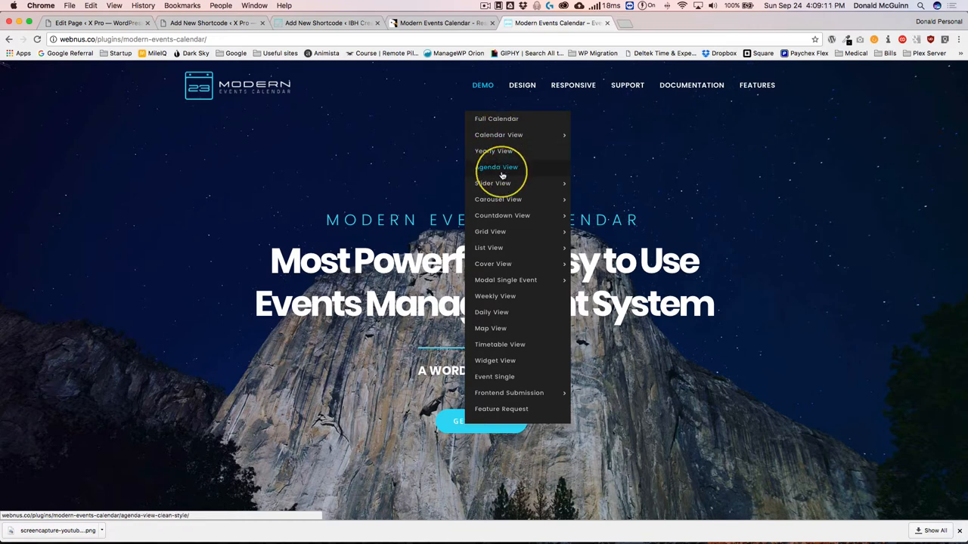
pyautogui.moveTo(488, 248)
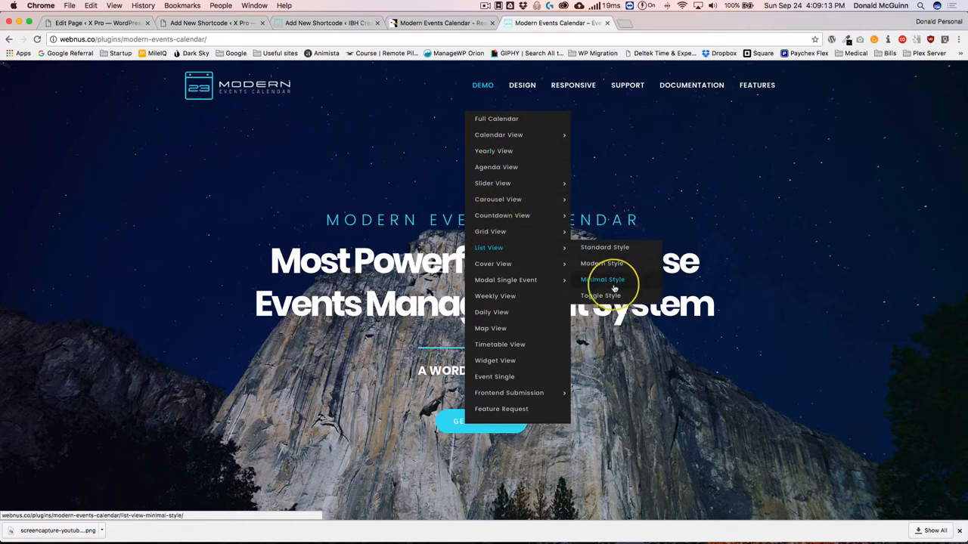
pyautogui.click(605, 248)
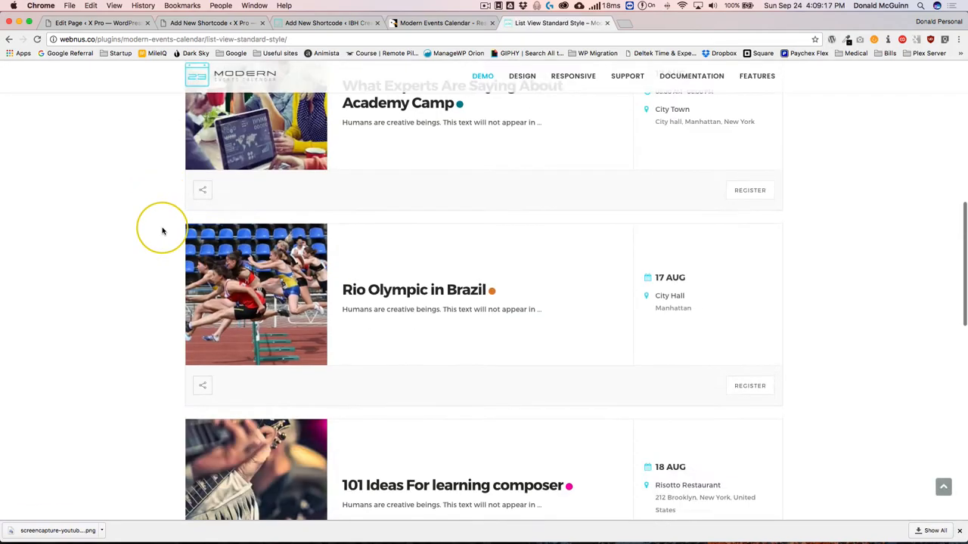
pyautogui.scroll(-3)
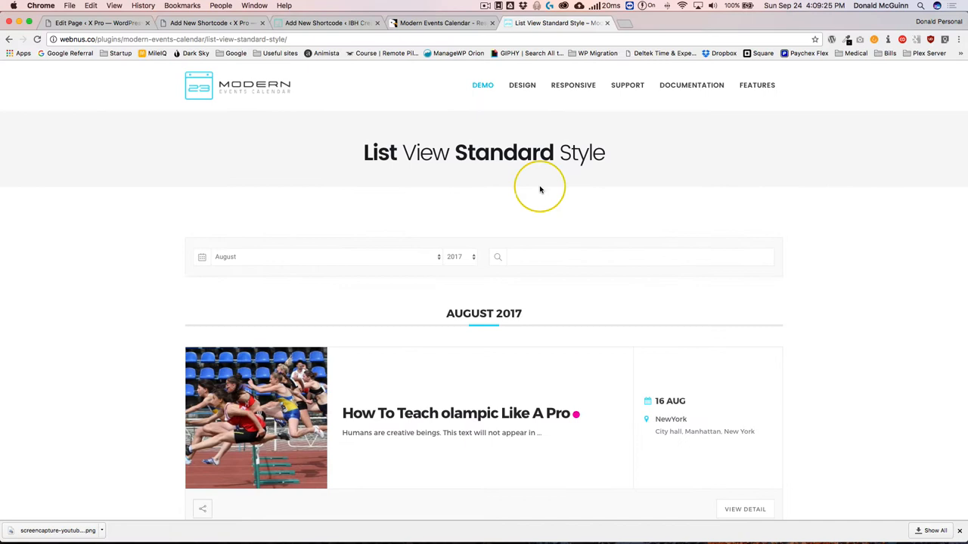
pyautogui.click(483, 85)
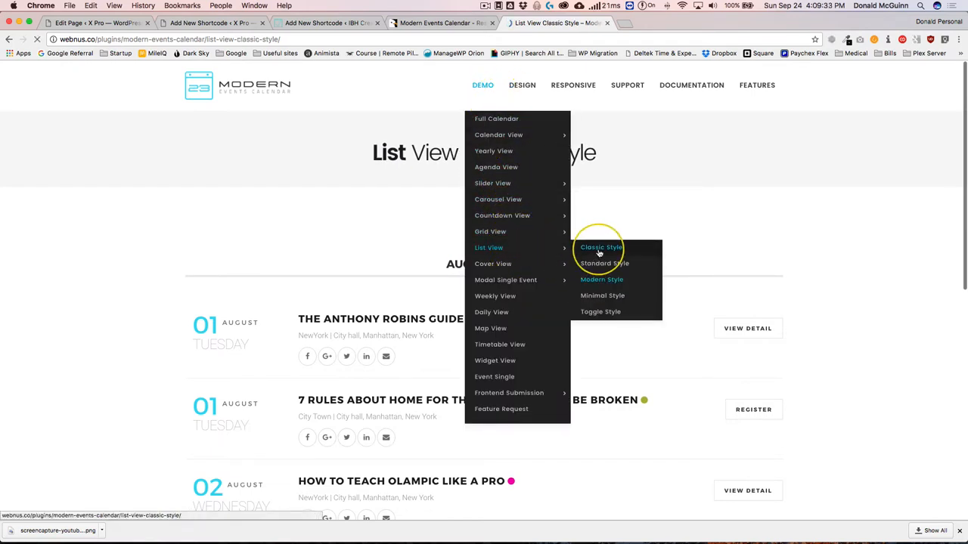
pyautogui.click(600, 248)
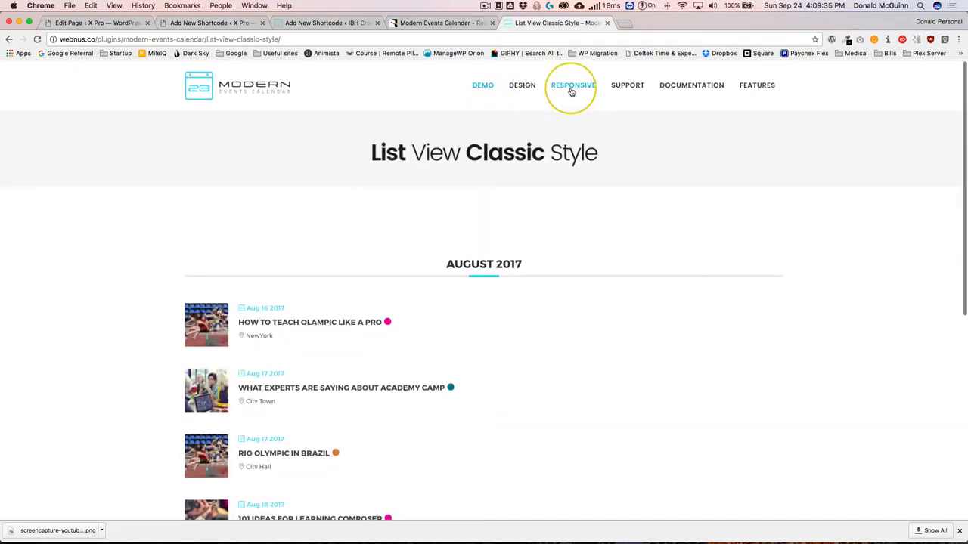
# Step: View the Minimal Style and Toggle Style list view demos, ending on Toggle Style
pyautogui.click(482, 85)
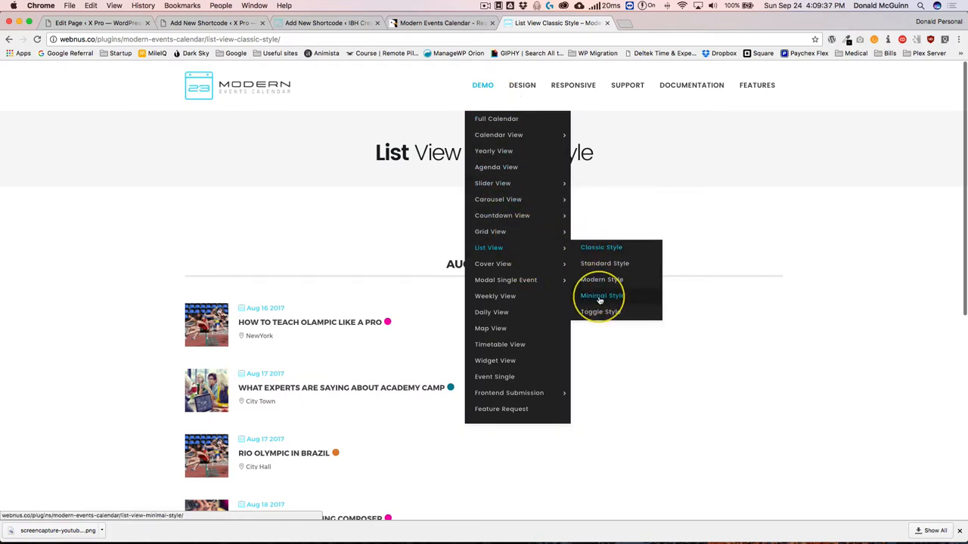
pyautogui.click(599, 295)
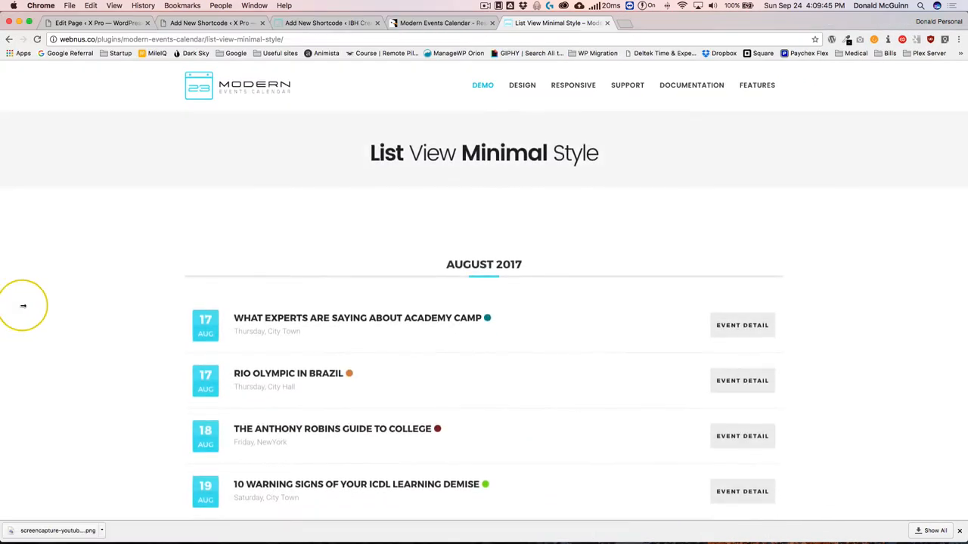
pyautogui.click(482, 85)
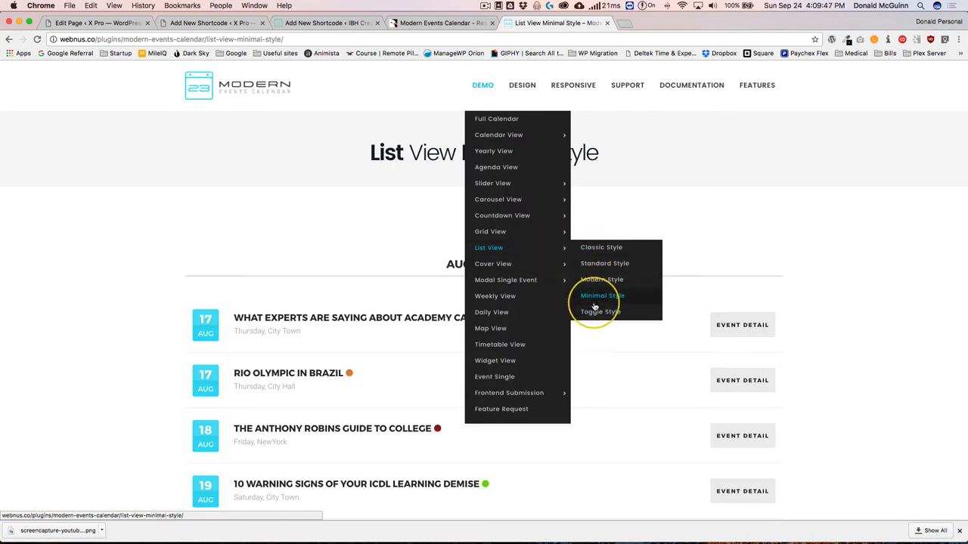
pyautogui.click(599, 311)
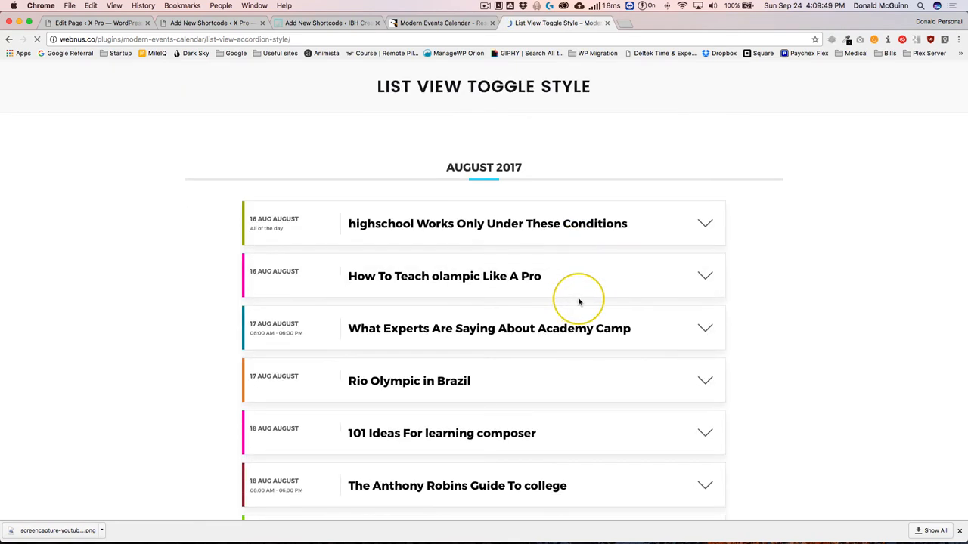
pyautogui.click(705, 223)
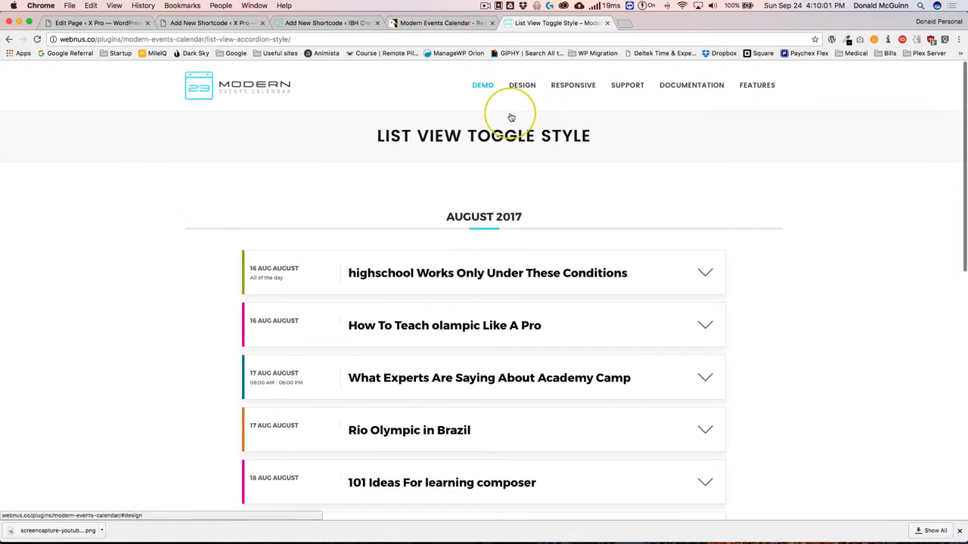
pyautogui.click(483, 85)
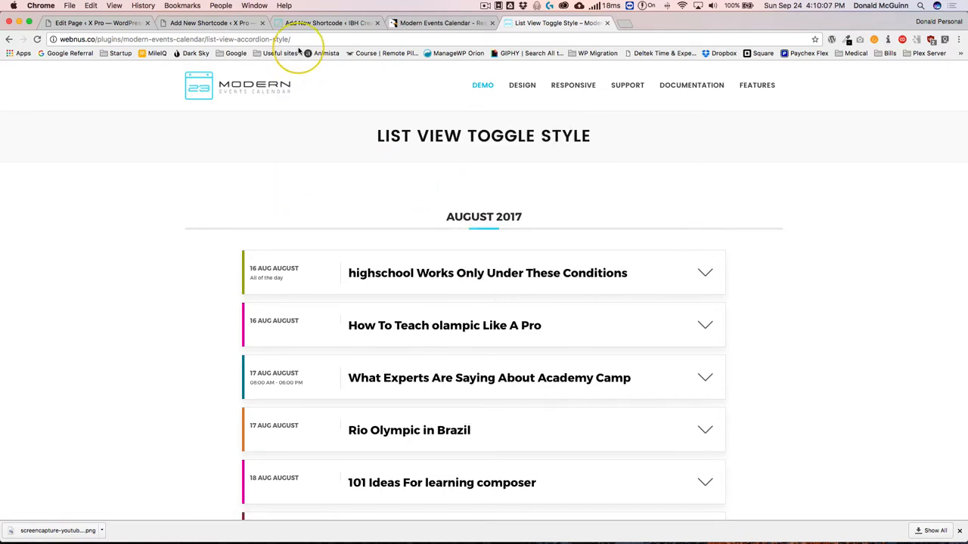
# Step: Back in the shortcode editor, set style to Minimal with limit 3 and load-more enabled
pyautogui.click(441, 23)
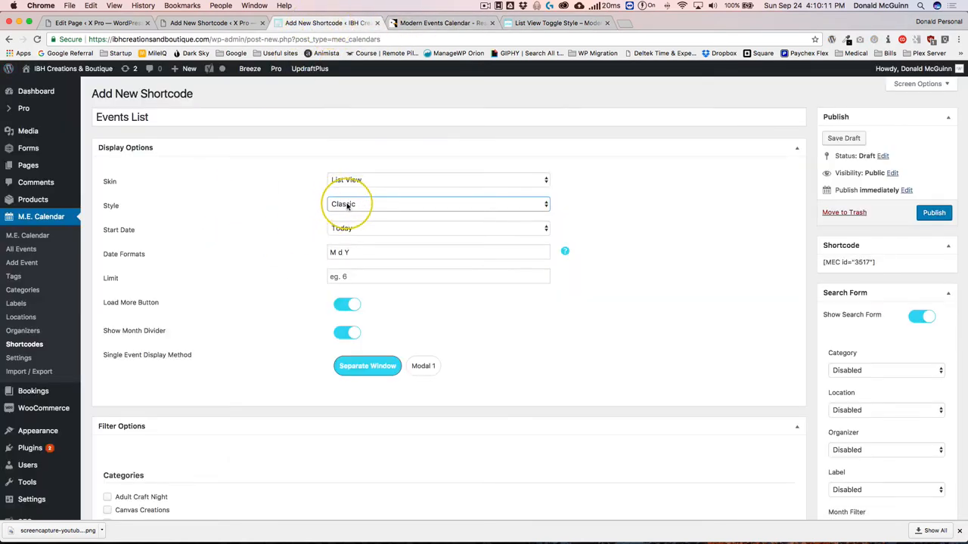
pyautogui.click(437, 204)
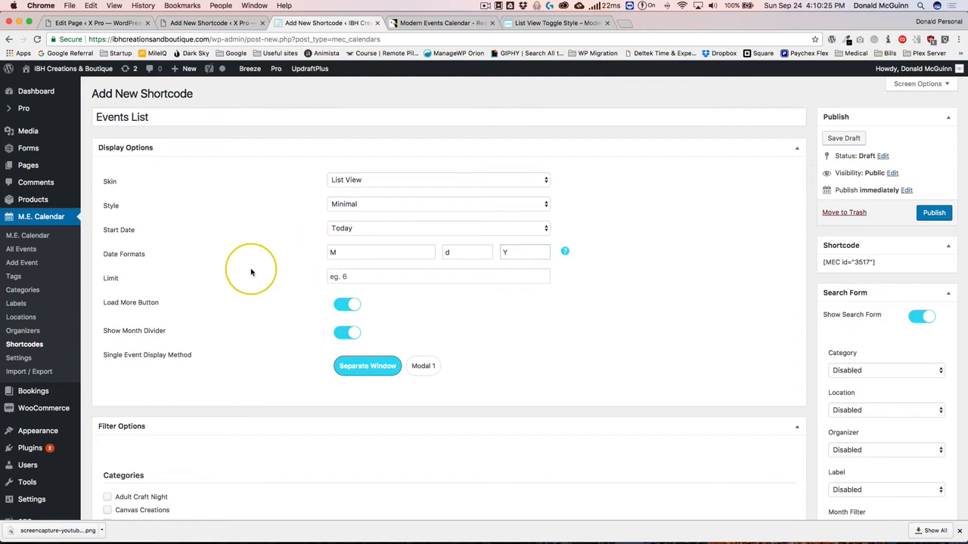
pyautogui.moveTo(262, 269)
pyautogui.write('3')
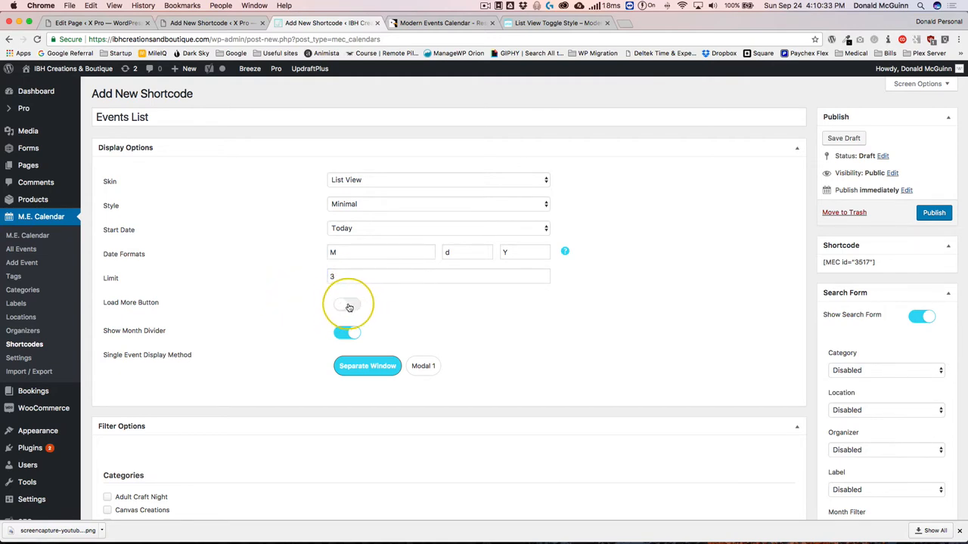
pyautogui.click(347, 306)
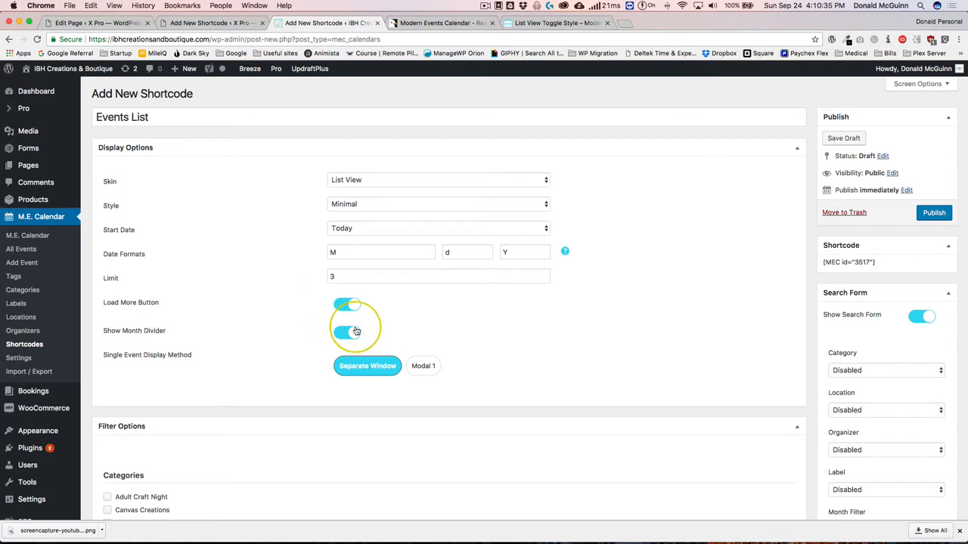
pyautogui.click(345, 329)
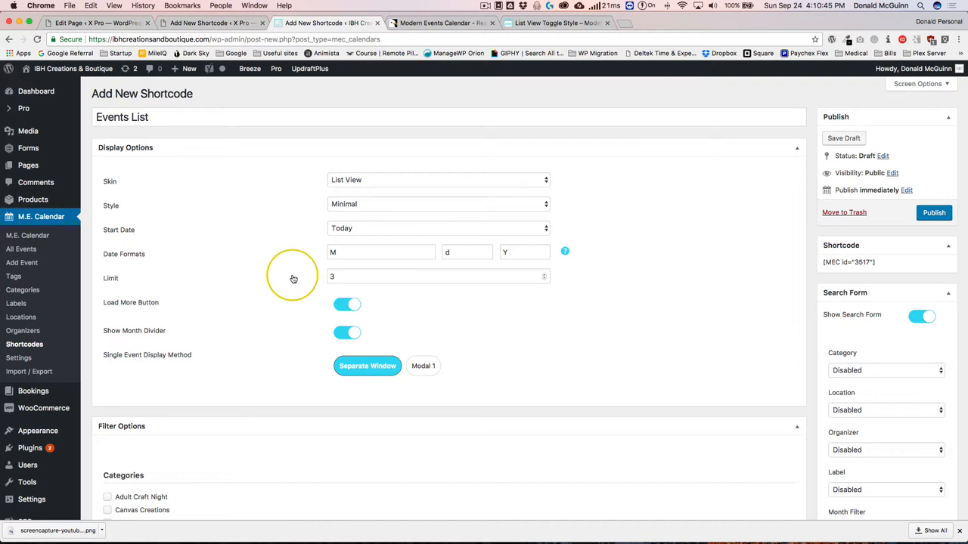
pyautogui.moveTo(291, 278)
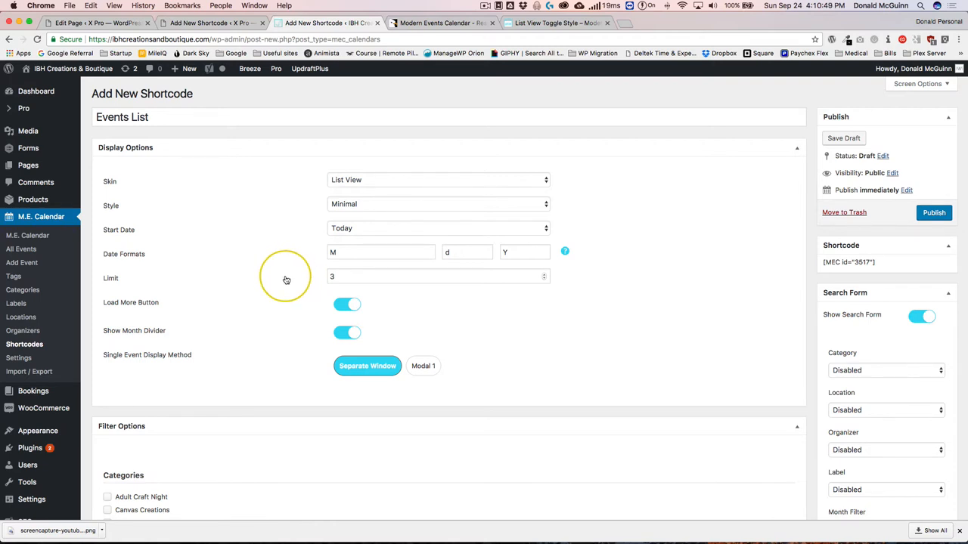
# Step: Disable the month divider for the Events List shortcode
pyautogui.click(346, 332)
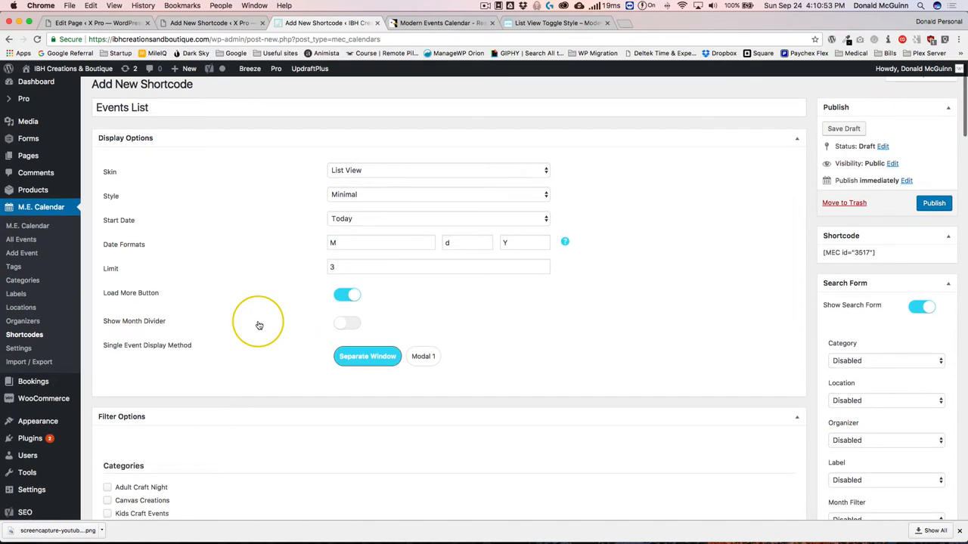
pyautogui.scroll(-3)
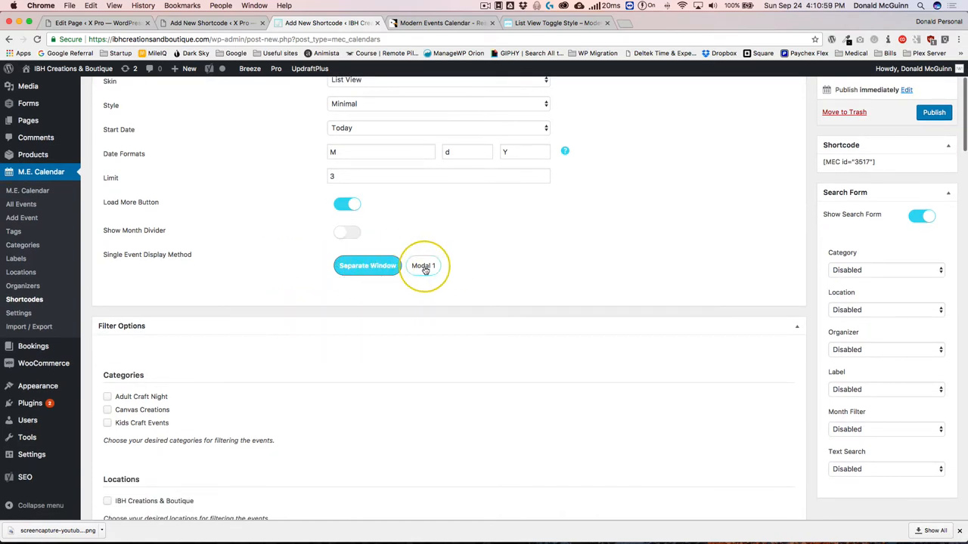
pyautogui.click(366, 266)
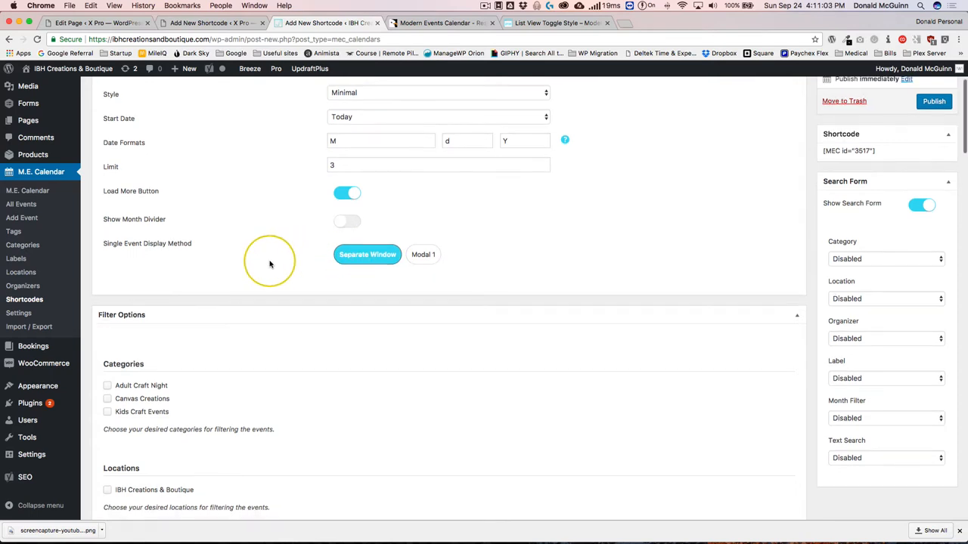
# Step: Review the Categories, Locations, Organizers and Labels filter options unchanged, then get a blank tab
pyautogui.scroll(-3)
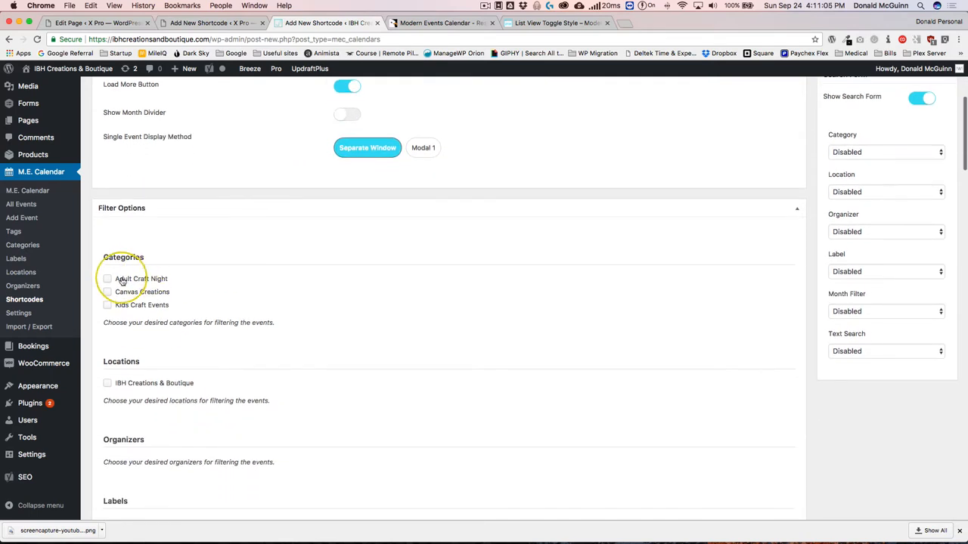
pyautogui.moveTo(133, 383)
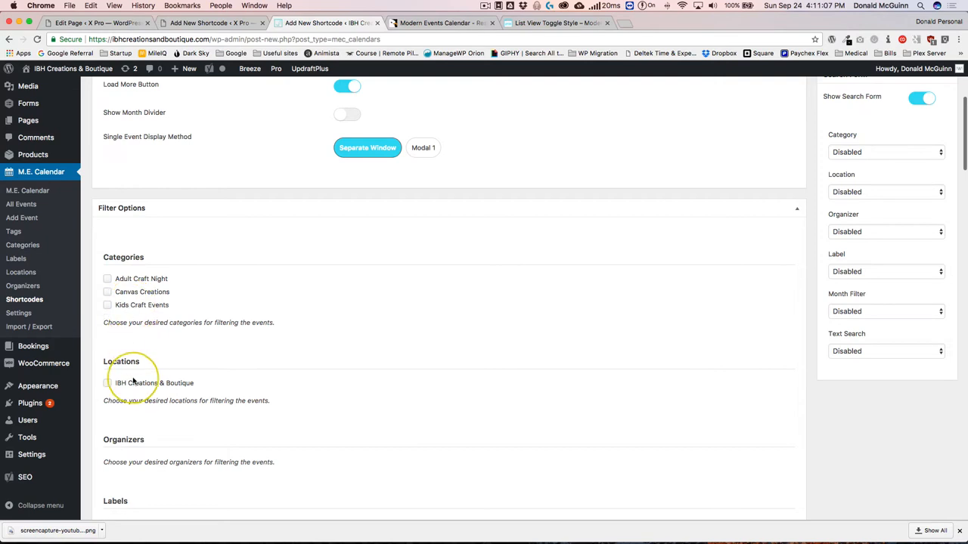
pyautogui.scroll(-3)
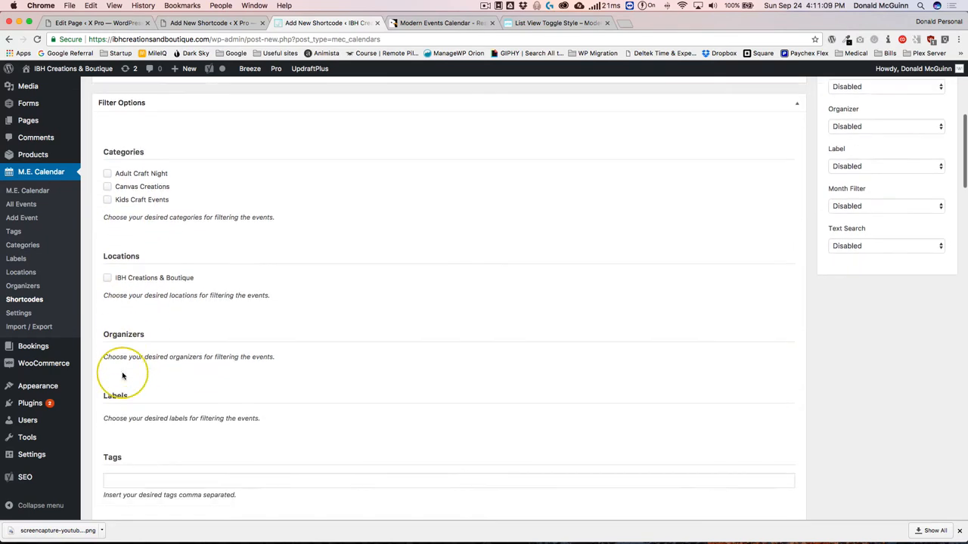
pyautogui.scroll(-3)
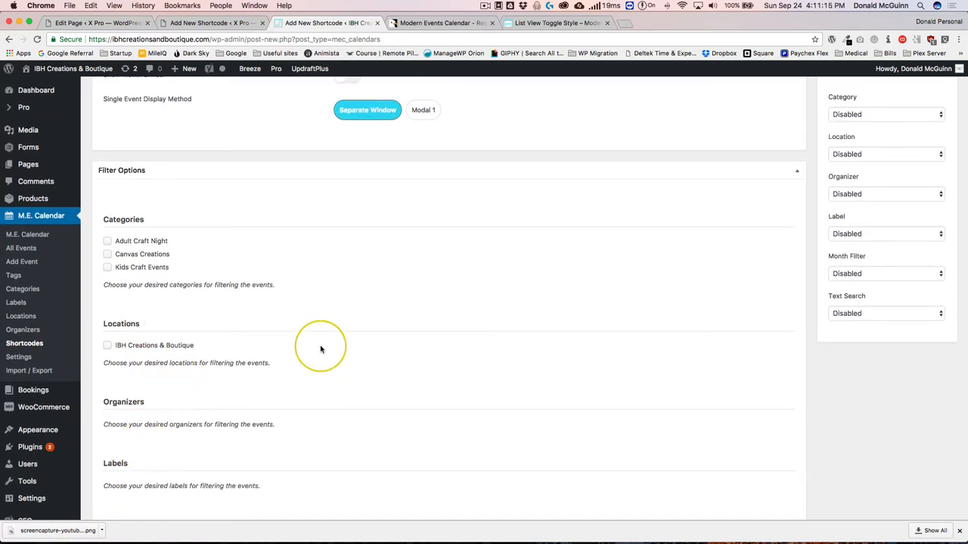
pyautogui.moveTo(318, 311)
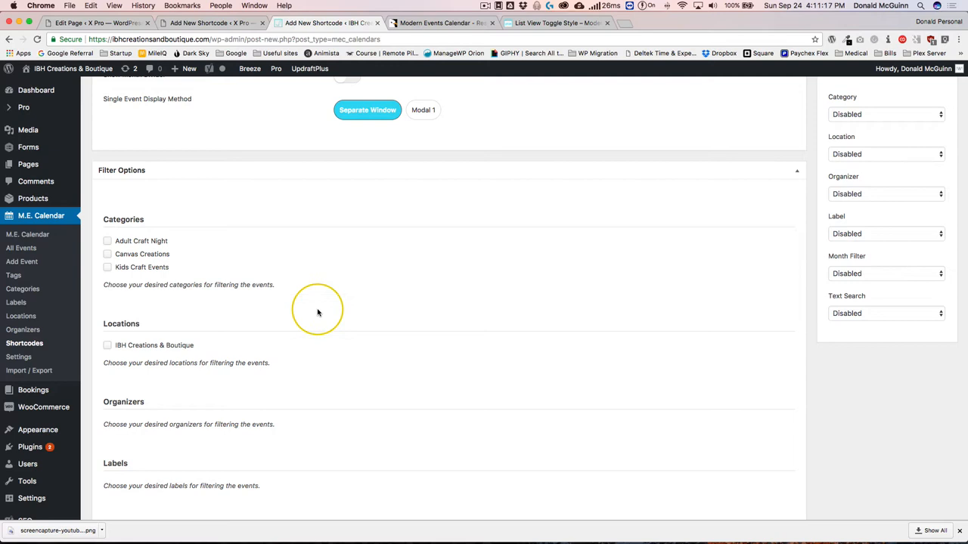
pyautogui.moveTo(118, 244)
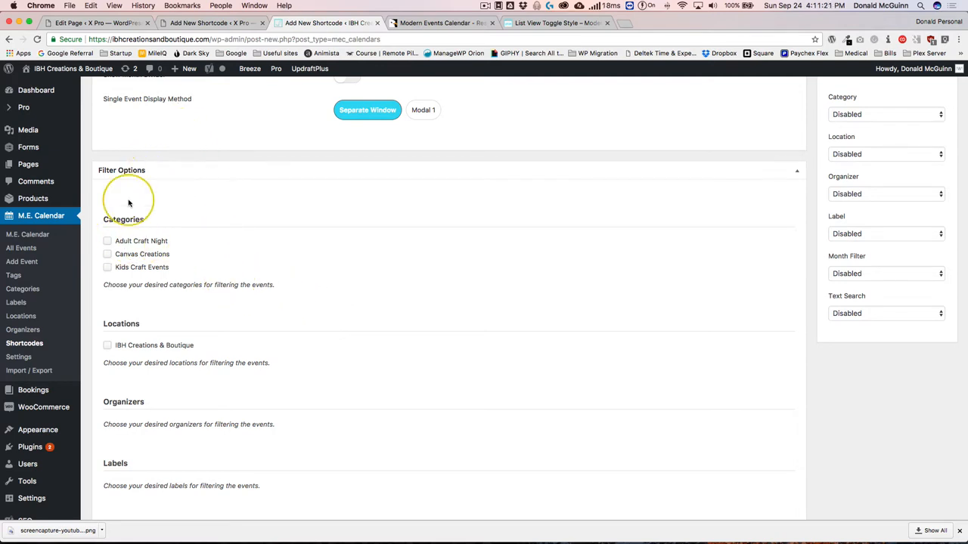
pyautogui.click(433, 24)
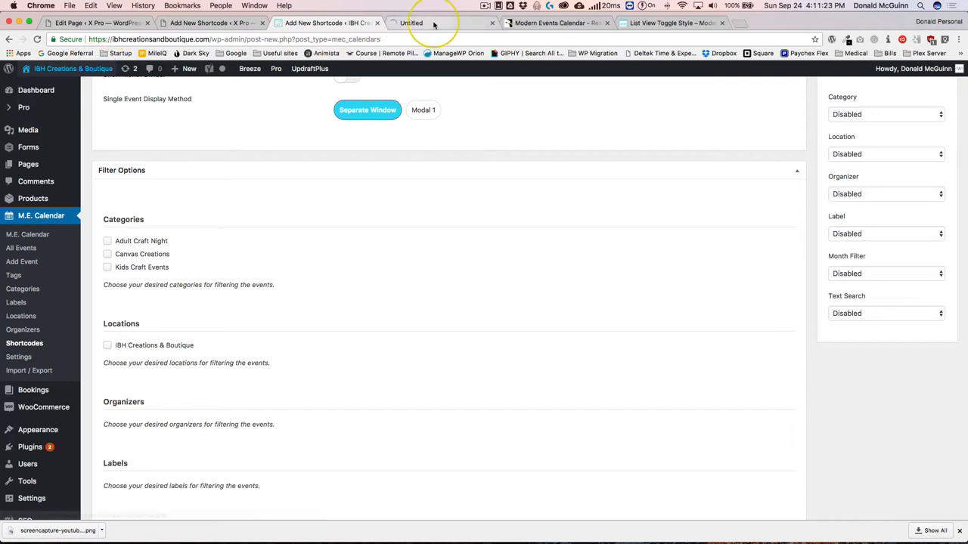
# Step: Load the boutique site and review its Events & Shows page down to Events by Category
pyautogui.click(423, 23)
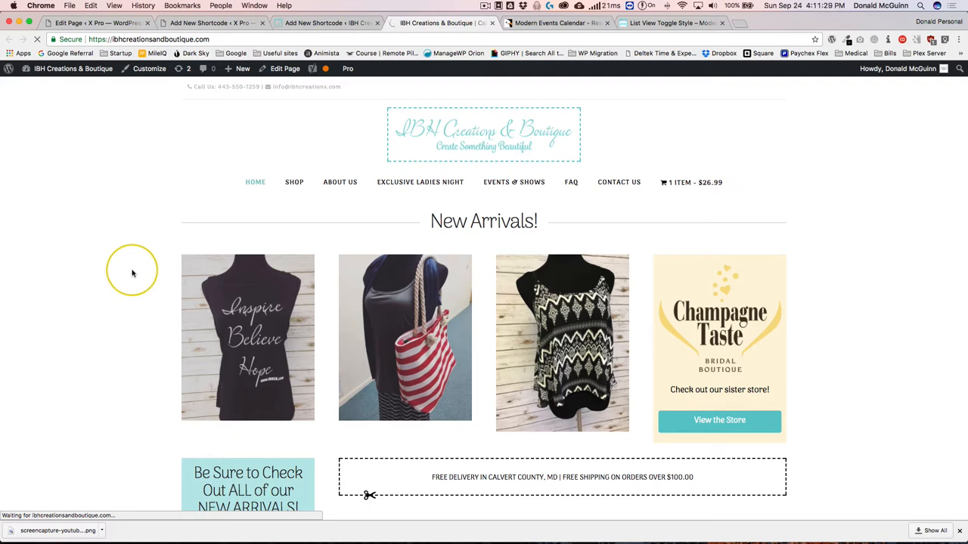
pyautogui.scroll(-3)
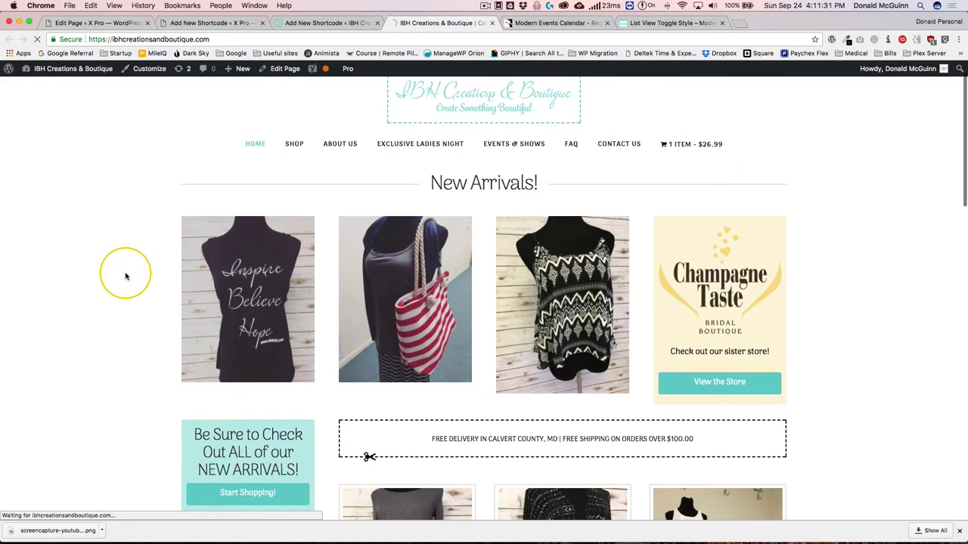
pyautogui.click(514, 144)
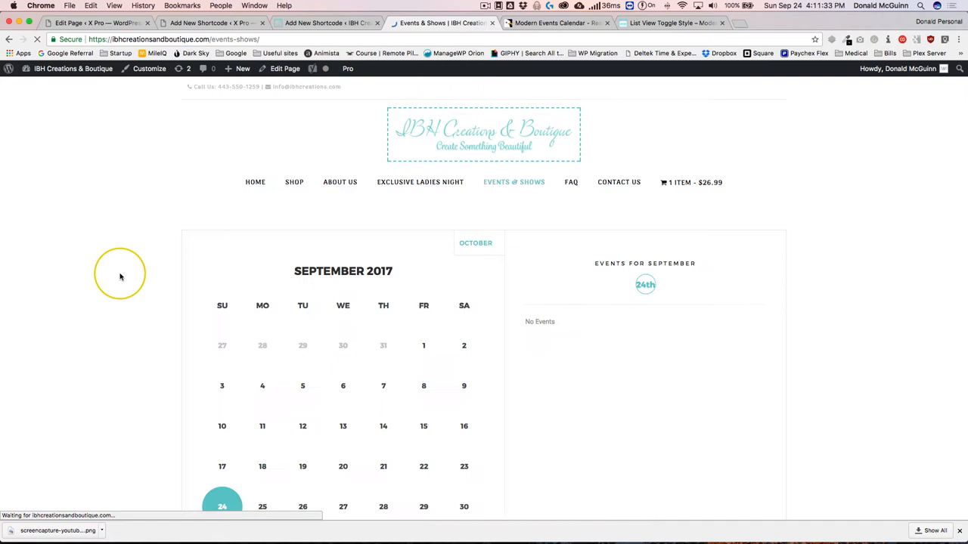
pyautogui.scroll(-3)
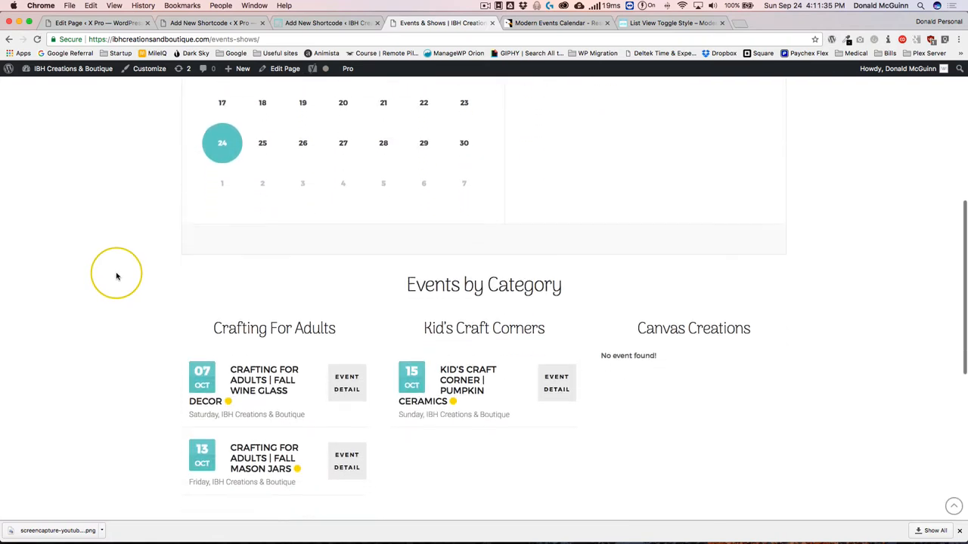
pyautogui.scroll(-3)
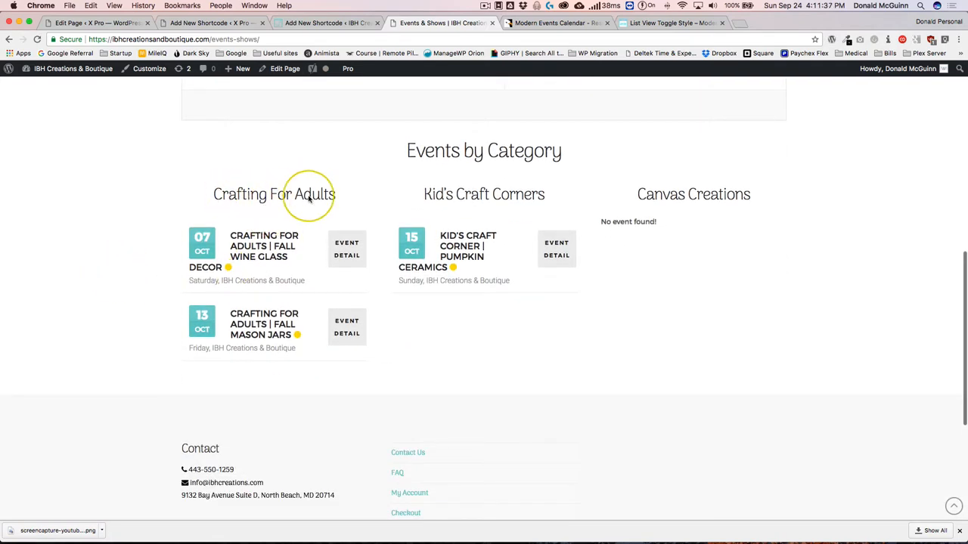
pyautogui.moveTo(692, 194)
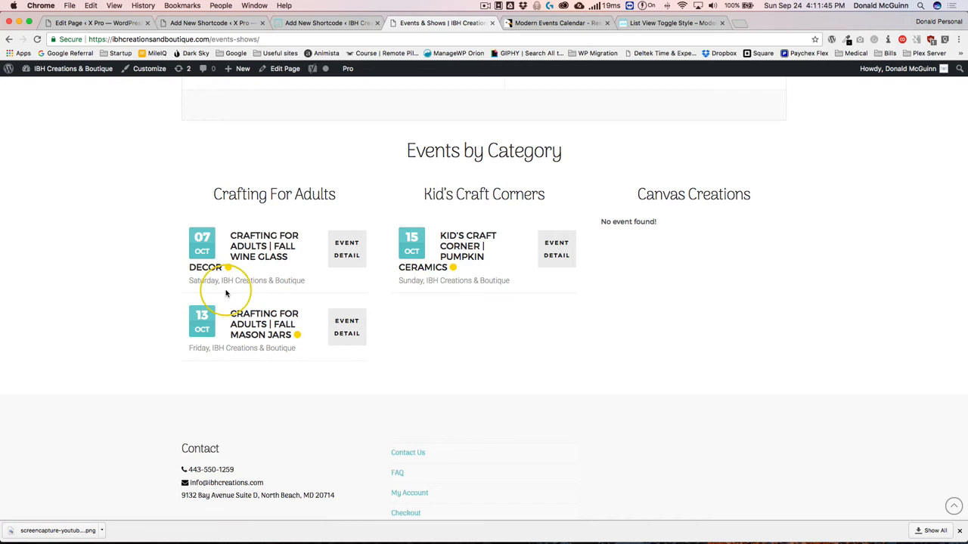
# Step: Return to the Events List shortcode editor tab
pyautogui.click(318, 23)
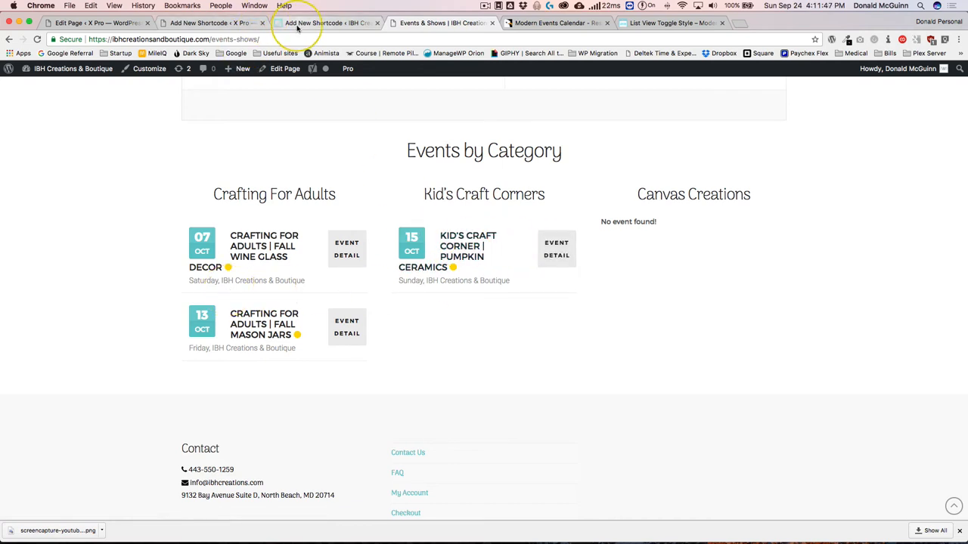
pyautogui.click(321, 23)
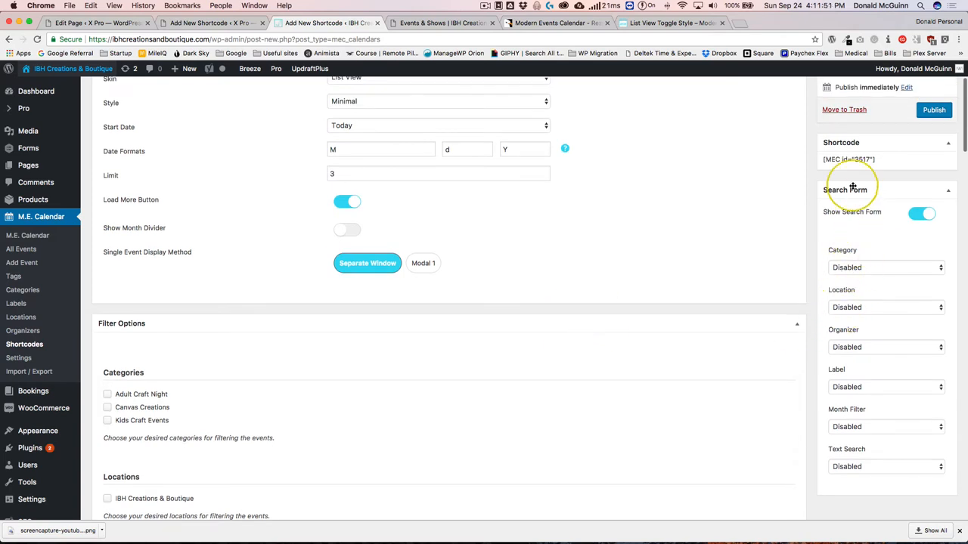
pyautogui.click(923, 213)
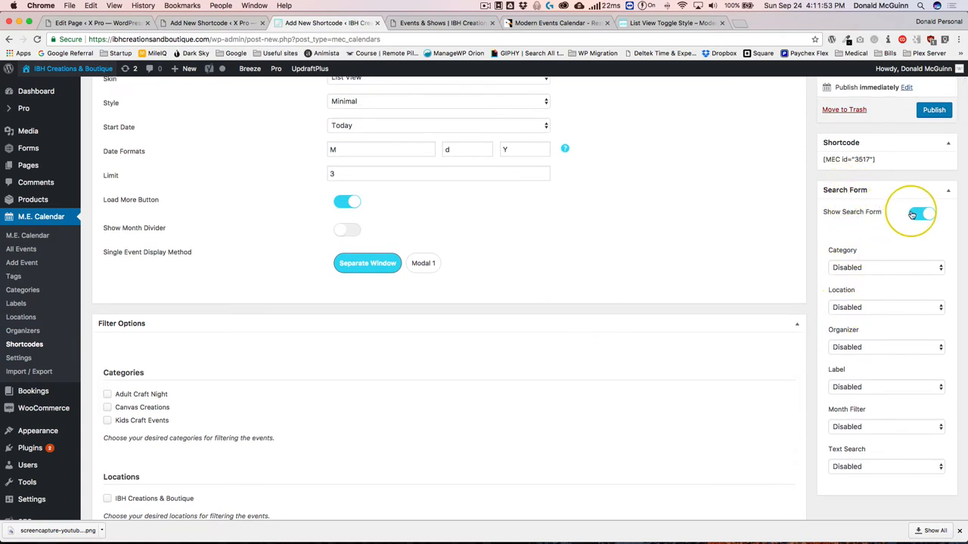
pyautogui.click(923, 212)
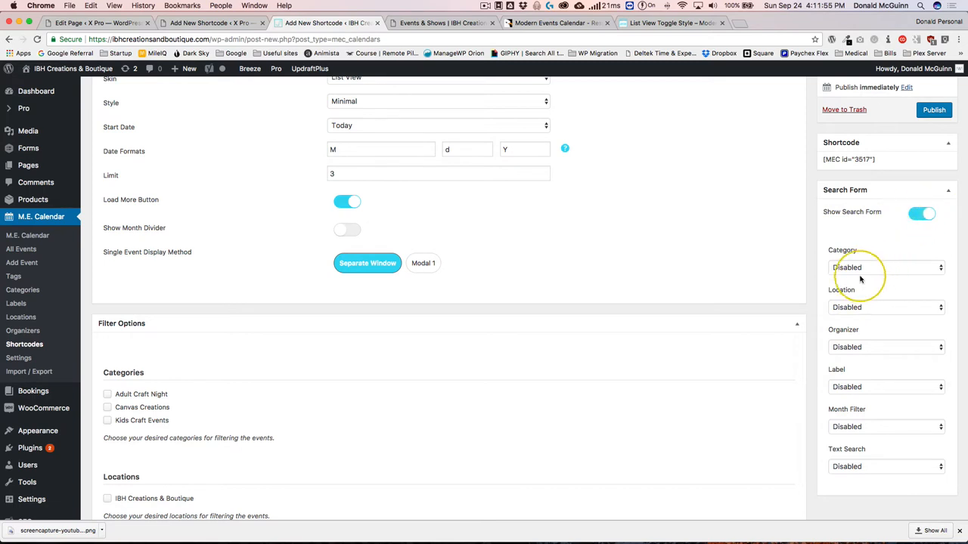
pyautogui.click(884, 467)
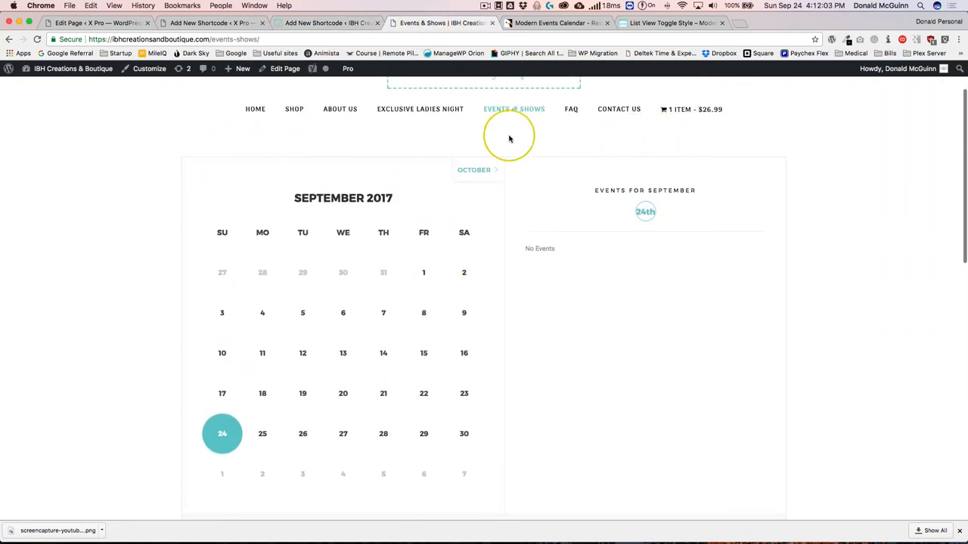
# Step: Glance at the shortcode draft and return to the Events & Shows page
pyautogui.scroll(-3)
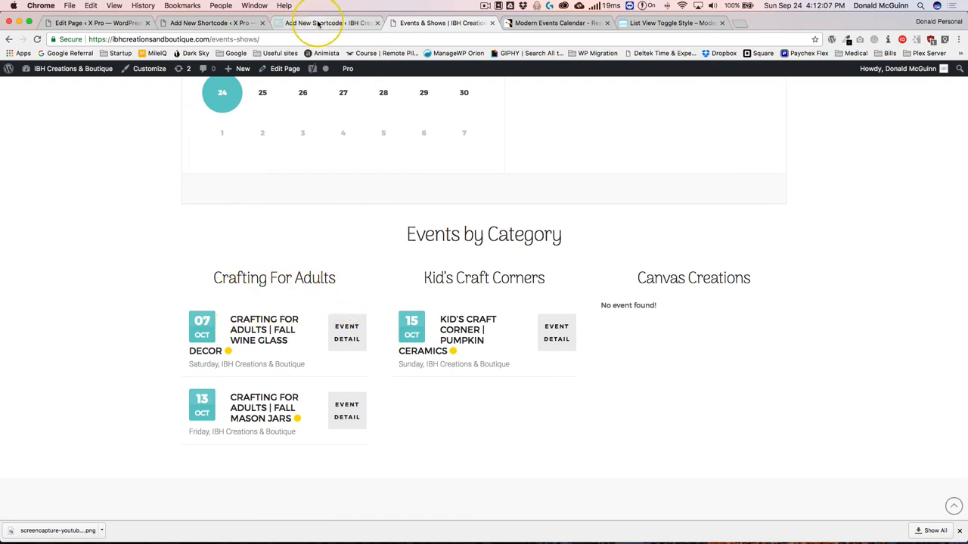
pyautogui.click(339, 23)
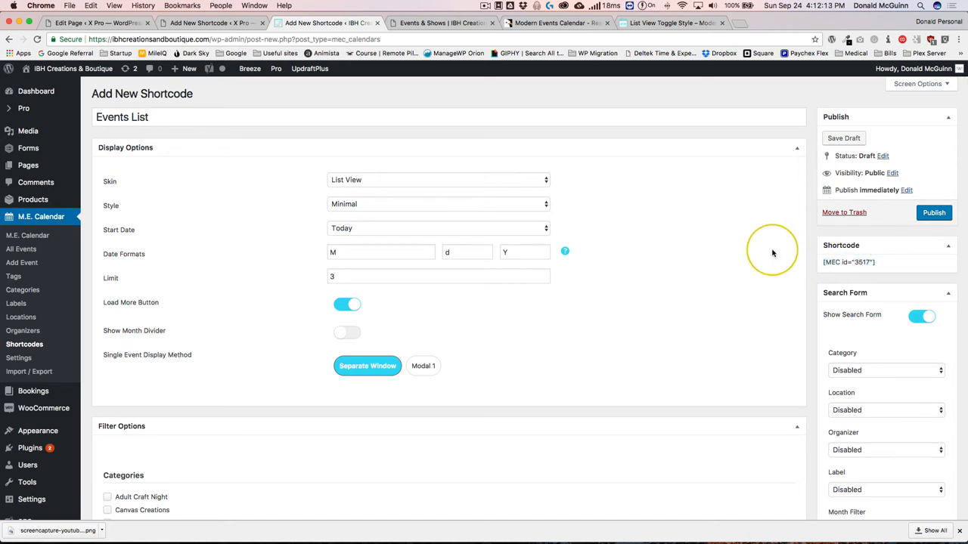
pyautogui.click(439, 22)
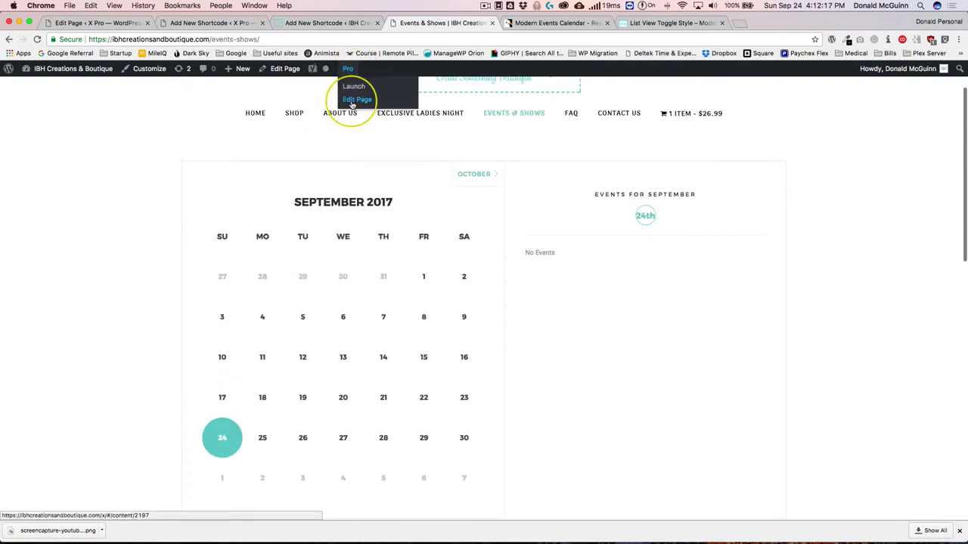
# Step: Edit the page in Pro and confirm the Crafting For Adults text holds [MEC id="3386"]
pyautogui.click(356, 100)
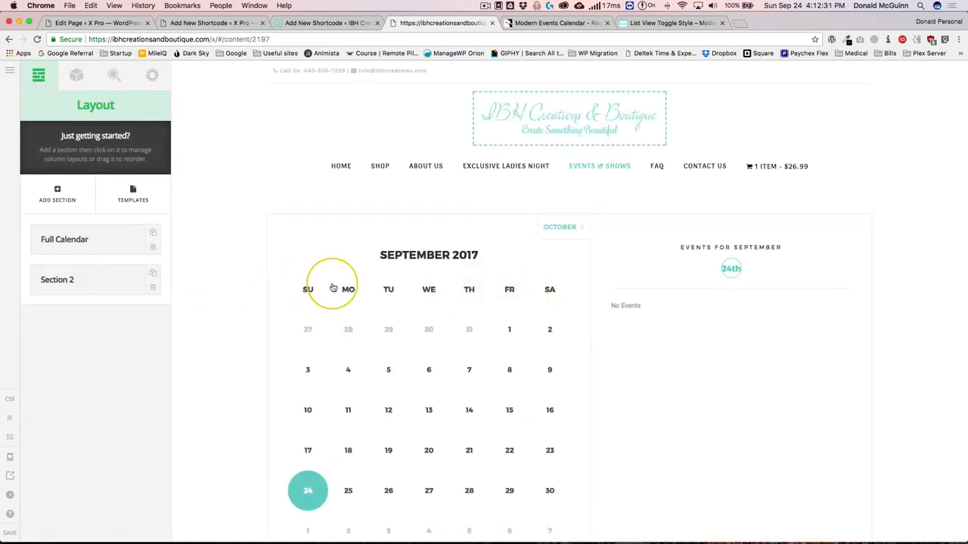
pyautogui.scroll(-3)
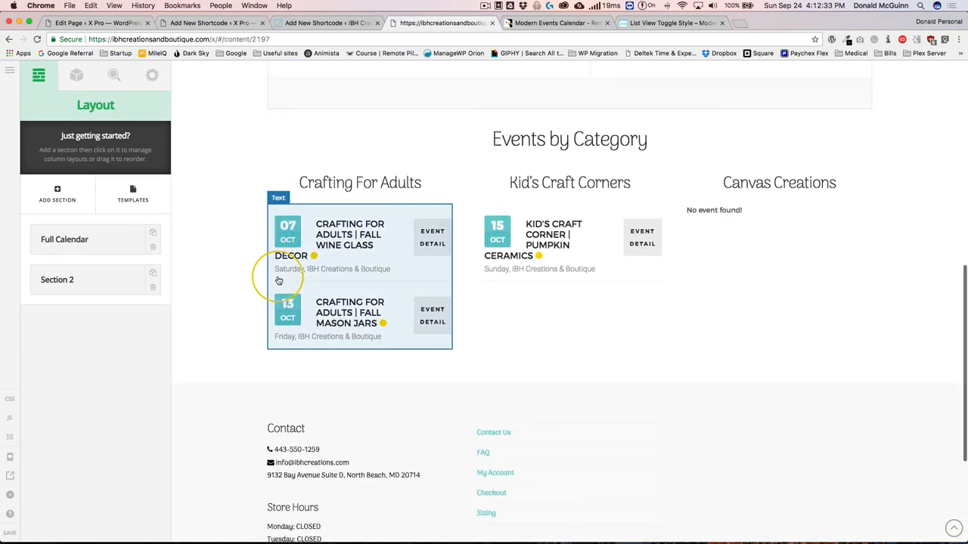
pyautogui.click(279, 280)
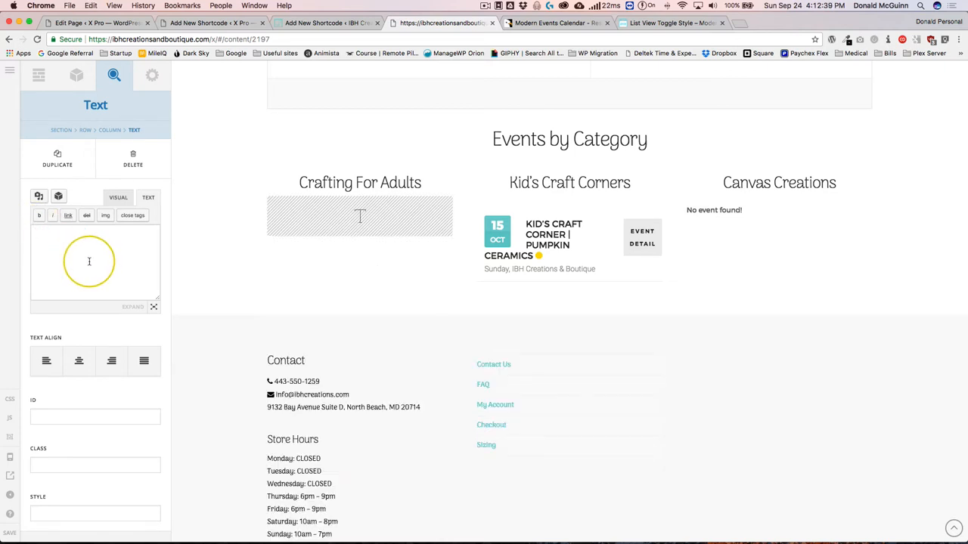
pyautogui.write('[MEC id="3386"]')
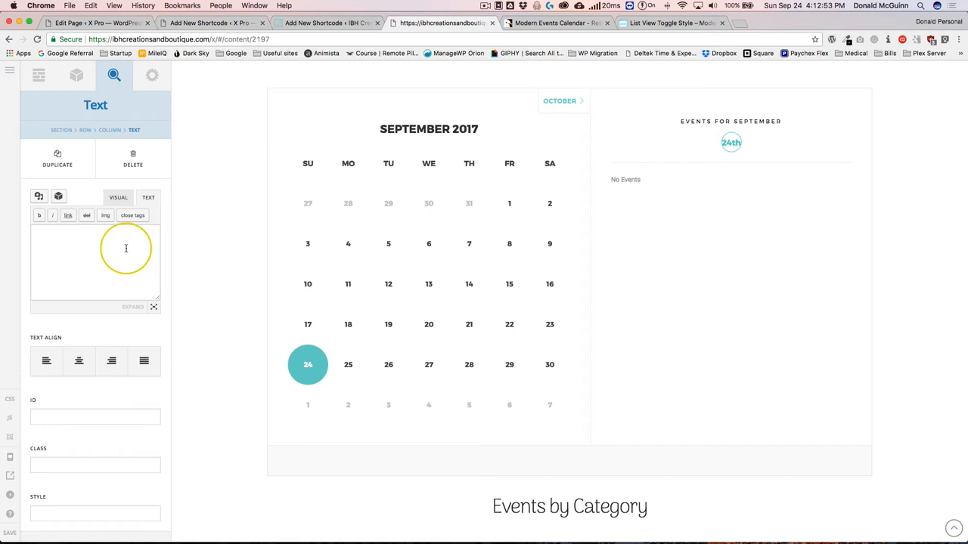
# Step: Enter [MEC id="3368"] in the full calendar text element
pyautogui.scroll(-3)
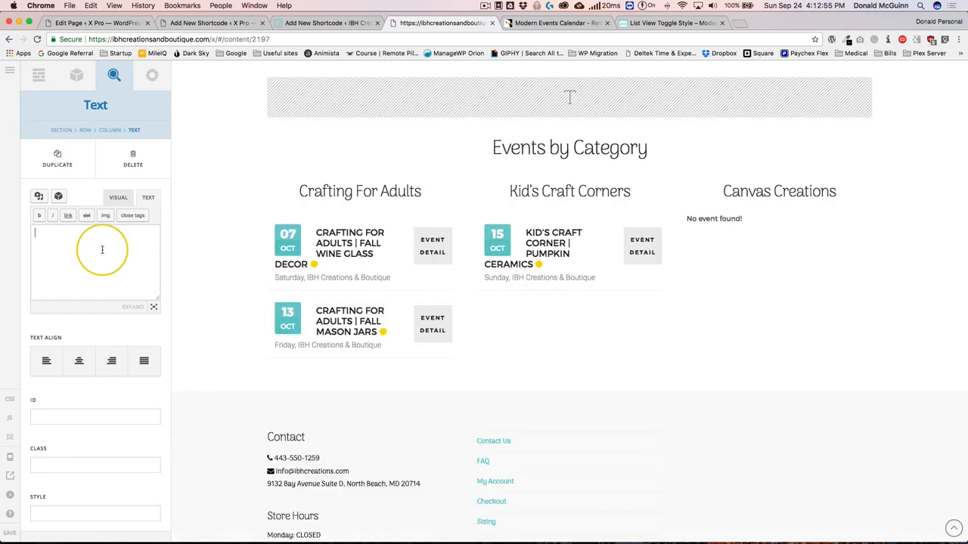
pyautogui.write('[MEC id="3368"]')
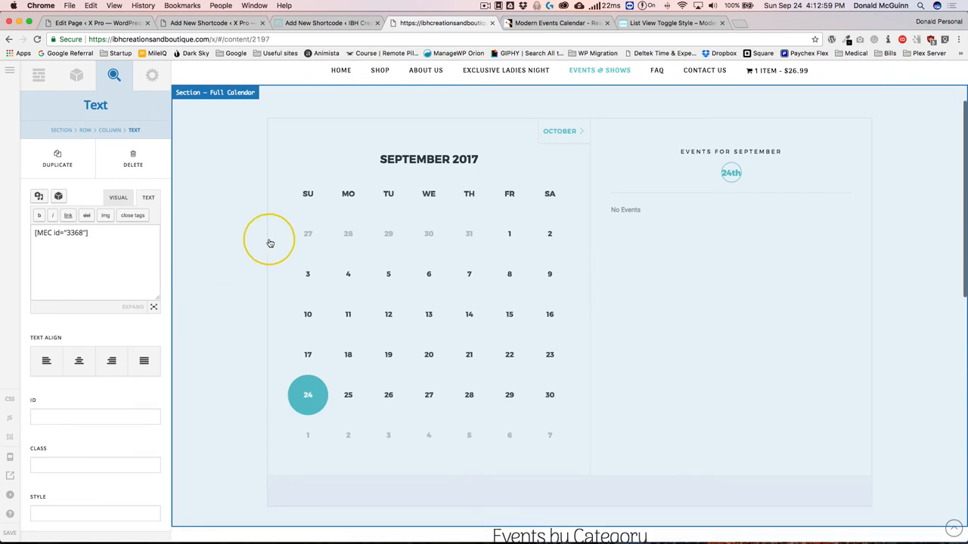
pyautogui.click(212, 23)
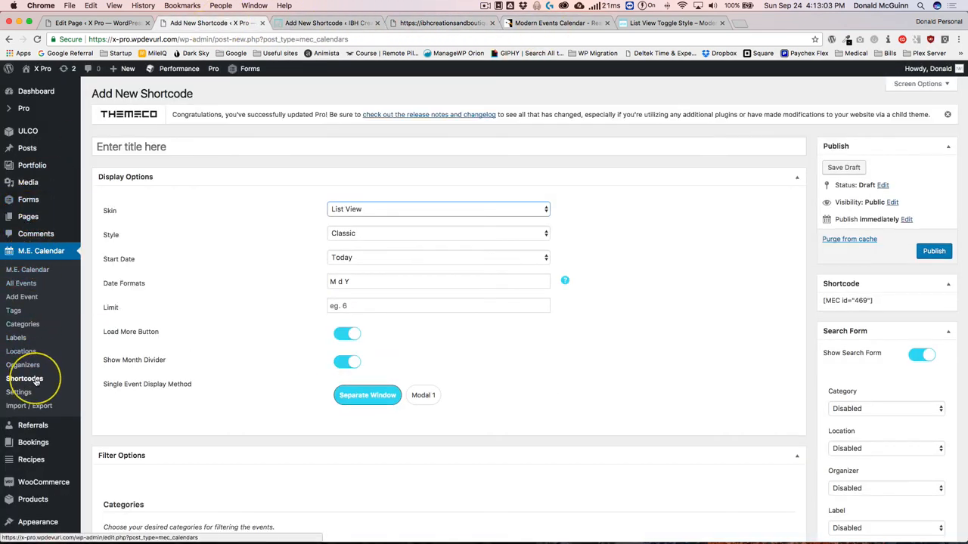
# Step: Show the saved M.E. Calendar shortcodes list with their IDs
pyautogui.click(24, 378)
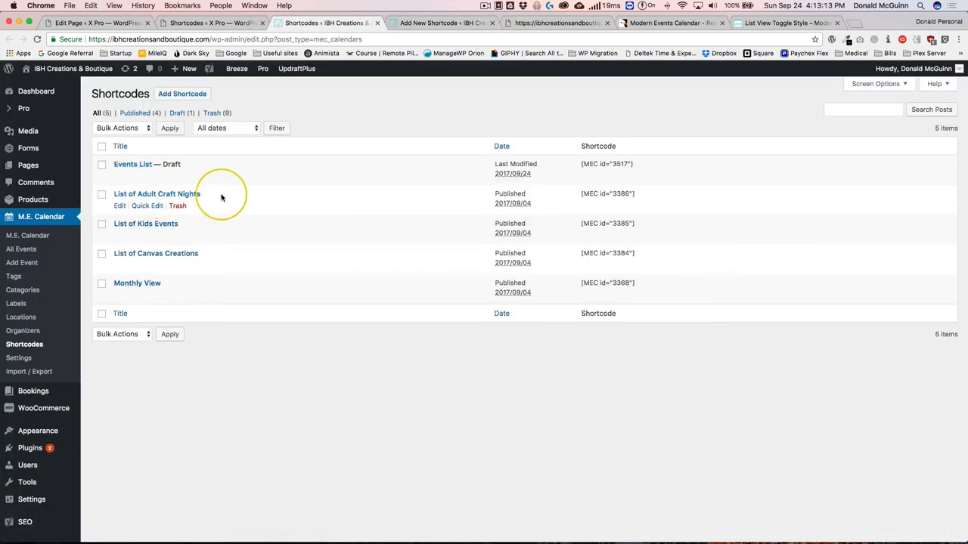
pyautogui.moveTo(182, 258)
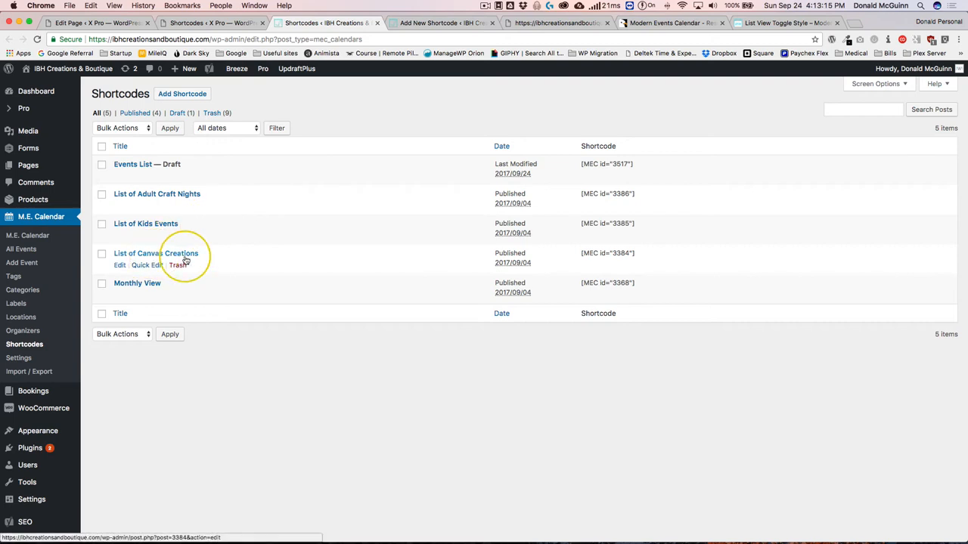
pyautogui.moveTo(208, 285)
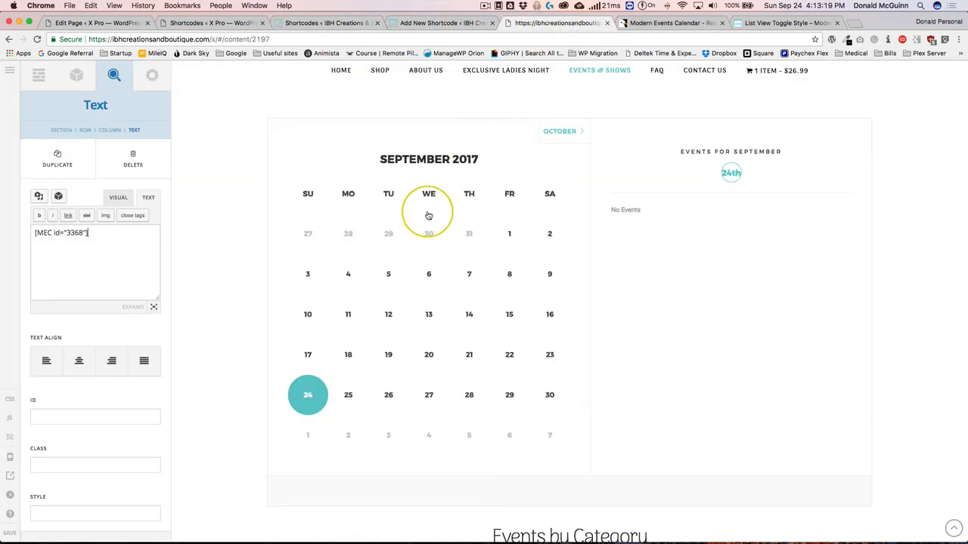
# Step: Scroll the Events & Shows page preview in the Pro builder
pyautogui.scroll(-3)
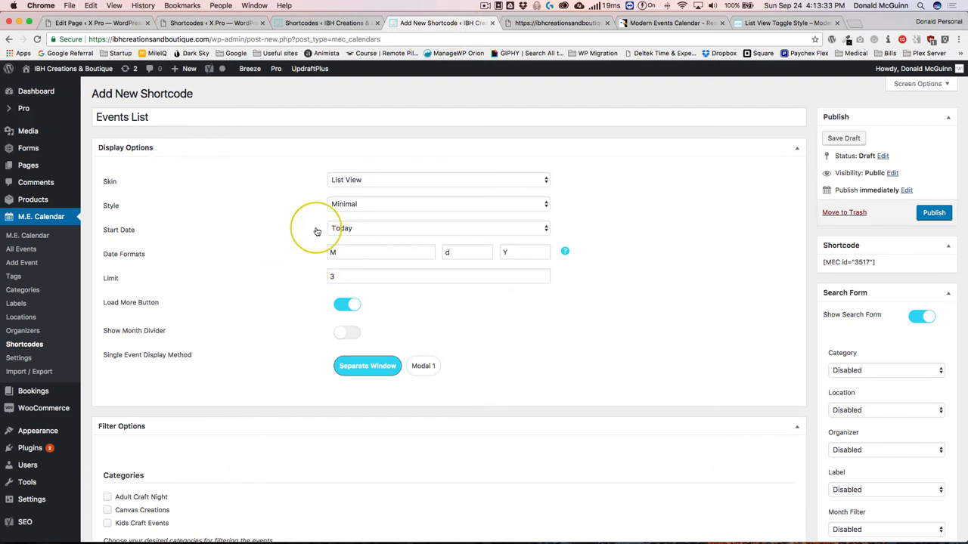
# Step: Try a specific 2018 start date for the Events List shortcode, then clear it and reopen the Start Date choices
pyautogui.click(439, 227)
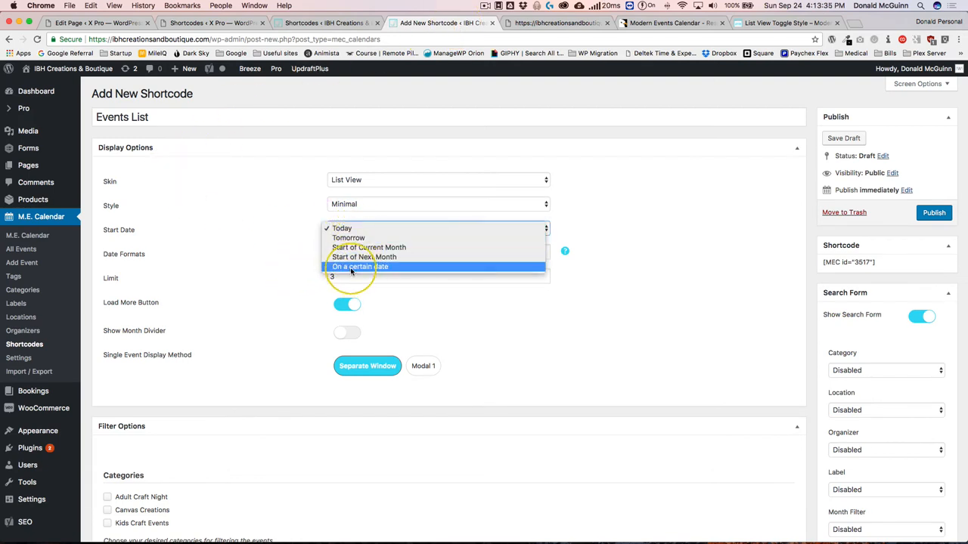
pyautogui.click(341, 226)
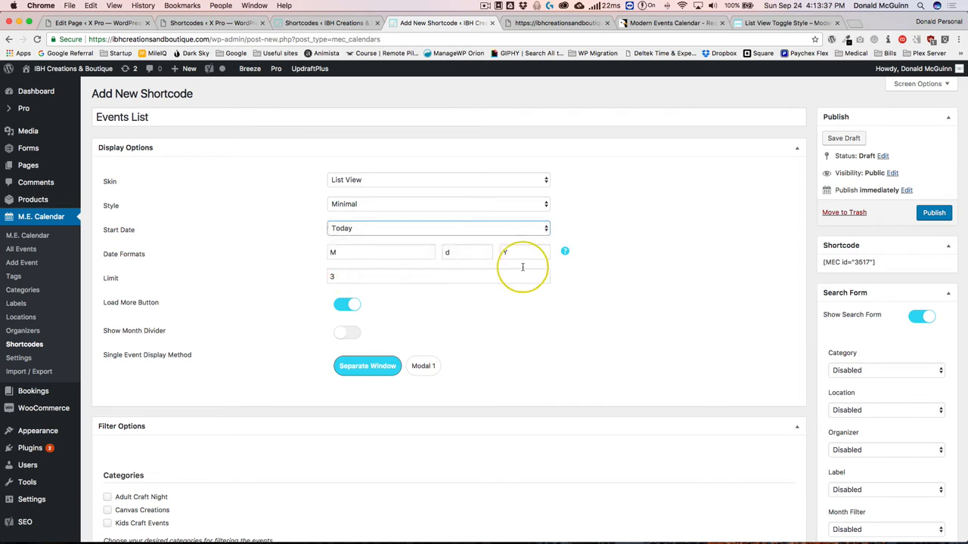
pyautogui.click(438, 227)
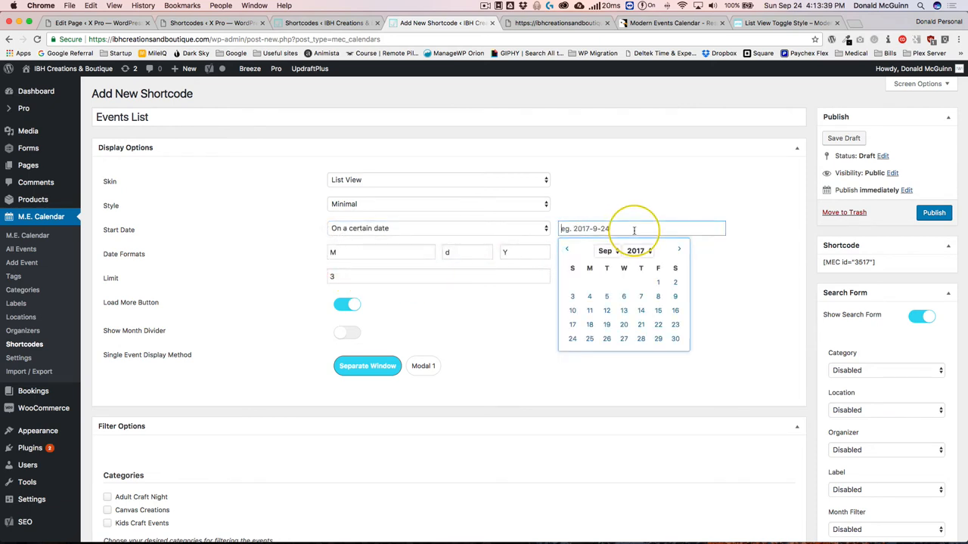
pyautogui.write('2018')
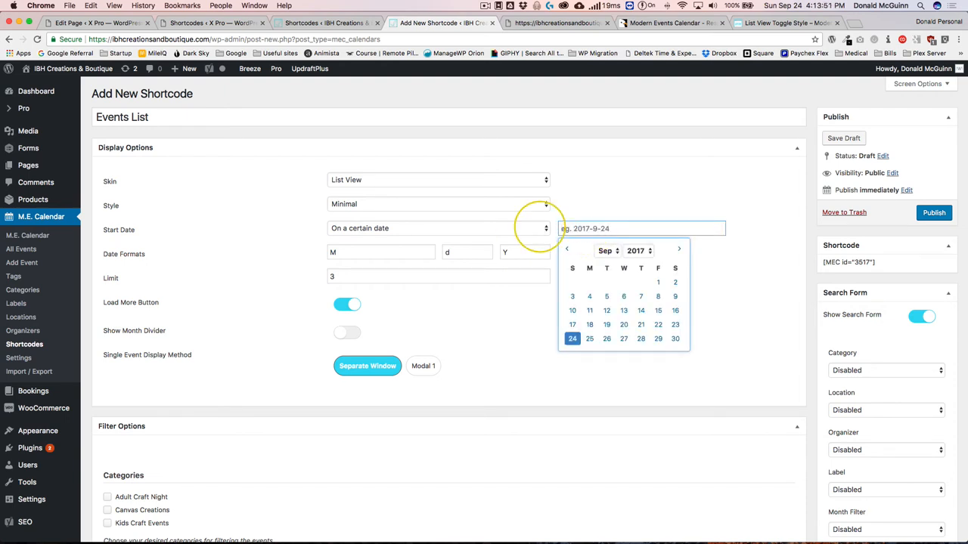
pyautogui.write('2018-9')
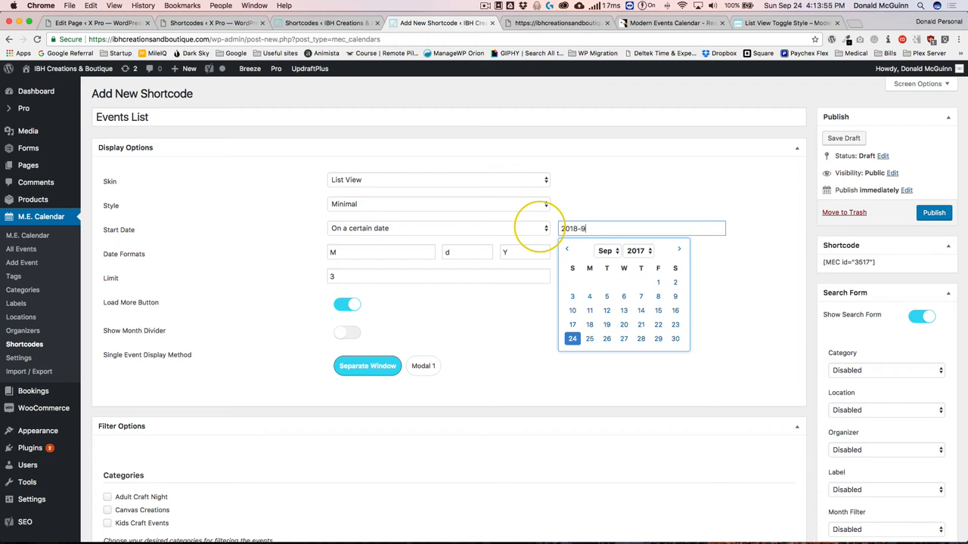
pyautogui.press('Backspace')
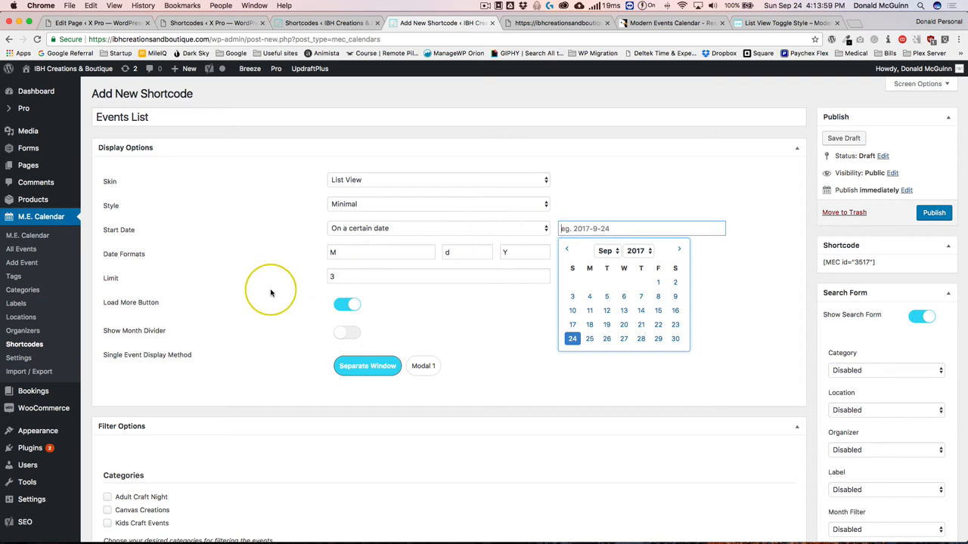
pyautogui.click(437, 227)
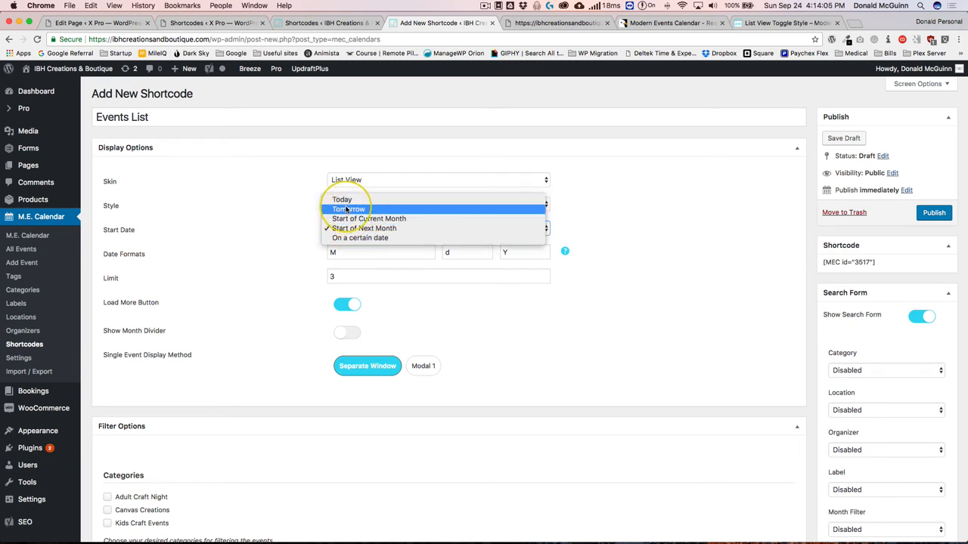
# Step: Set the start date to Start of Next Month and copy the whole shortcode from the Shortcode box
pyautogui.click(364, 227)
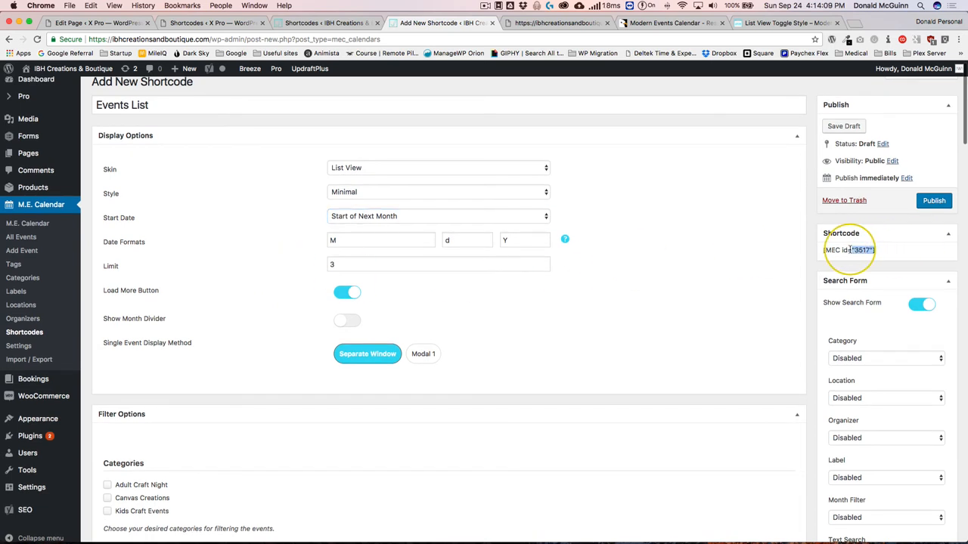
pyautogui.tripleClick(855, 251)
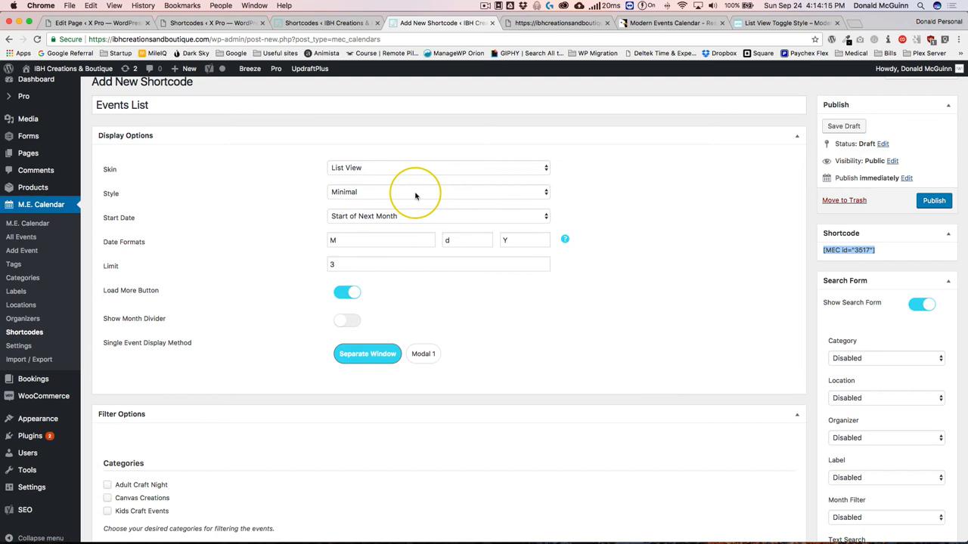
pyautogui.moveTo(266, 230)
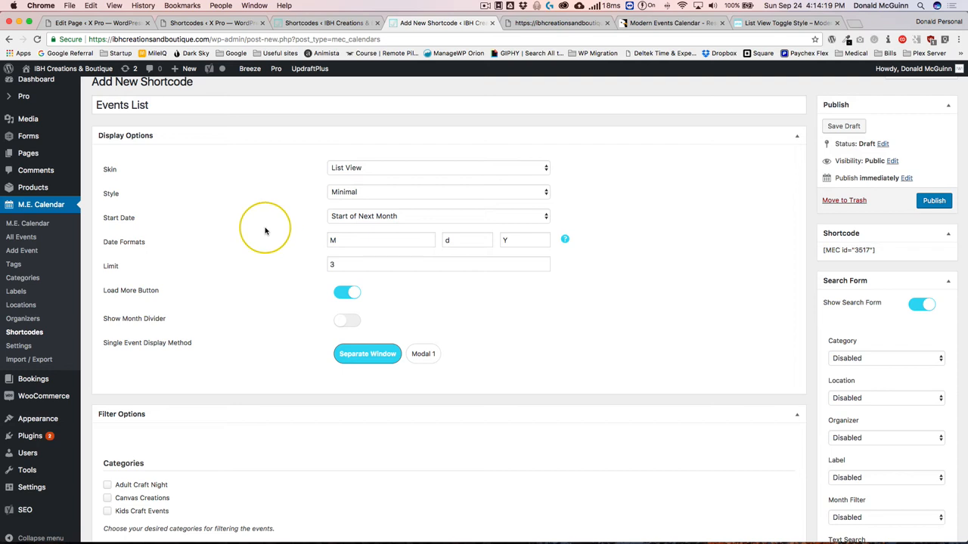
pyautogui.click(437, 166)
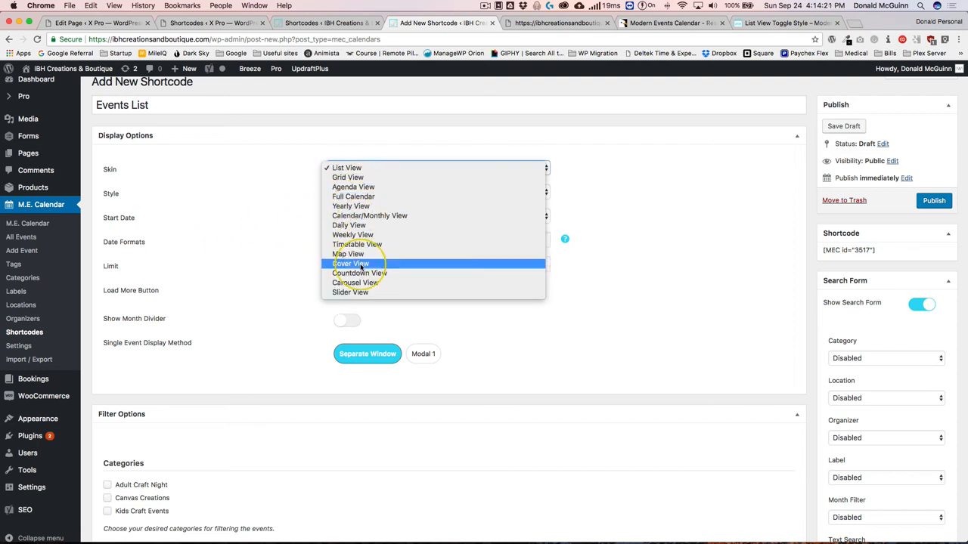
pyautogui.moveTo(348, 254)
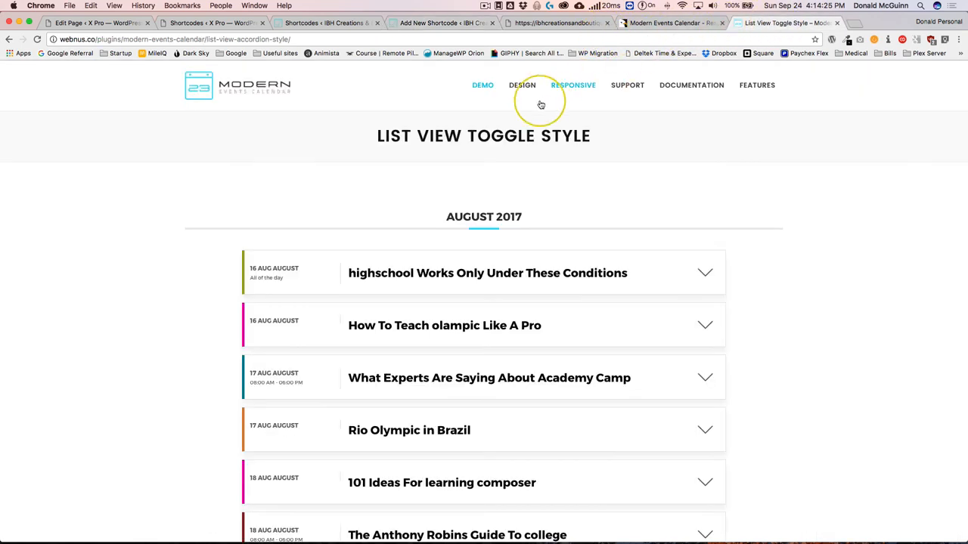
# Step: Preview the Countdown View Type 1, Type 2 and Type 3 demos from the Demo menu
pyautogui.click(483, 84)
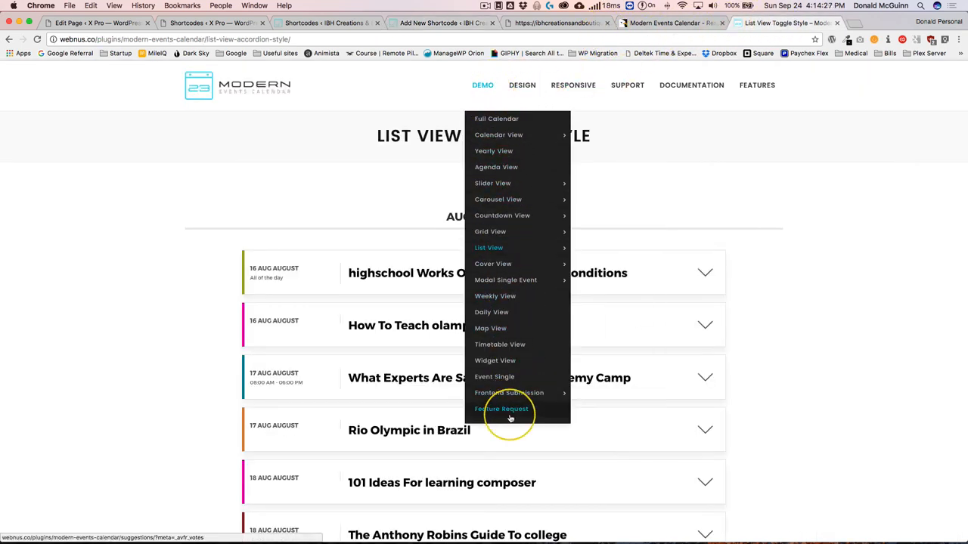
pyautogui.moveTo(496, 295)
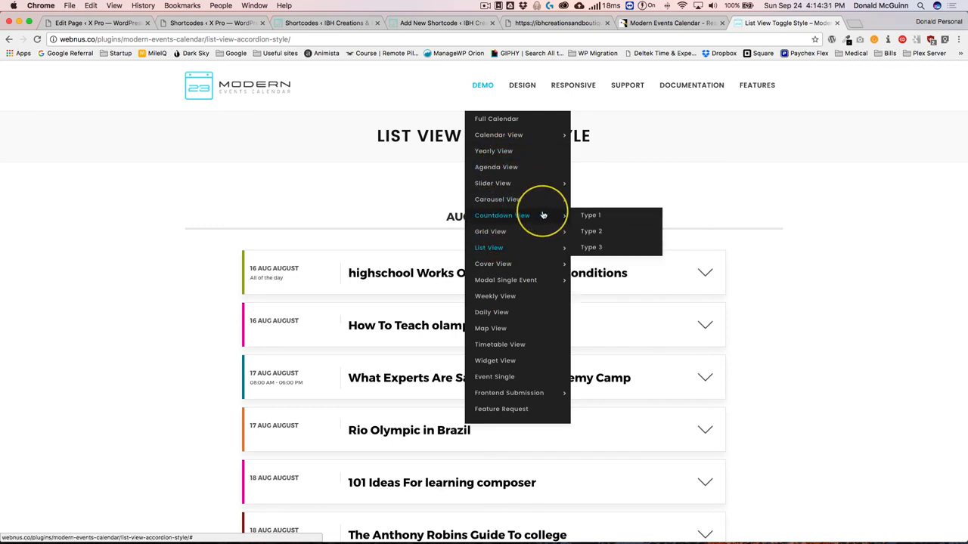
pyautogui.click(589, 214)
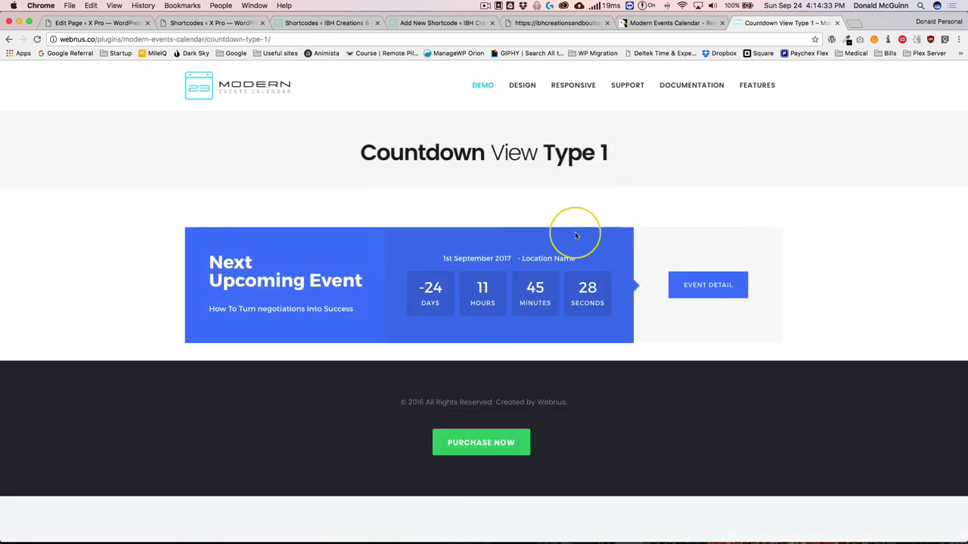
pyautogui.moveTo(441, 115)
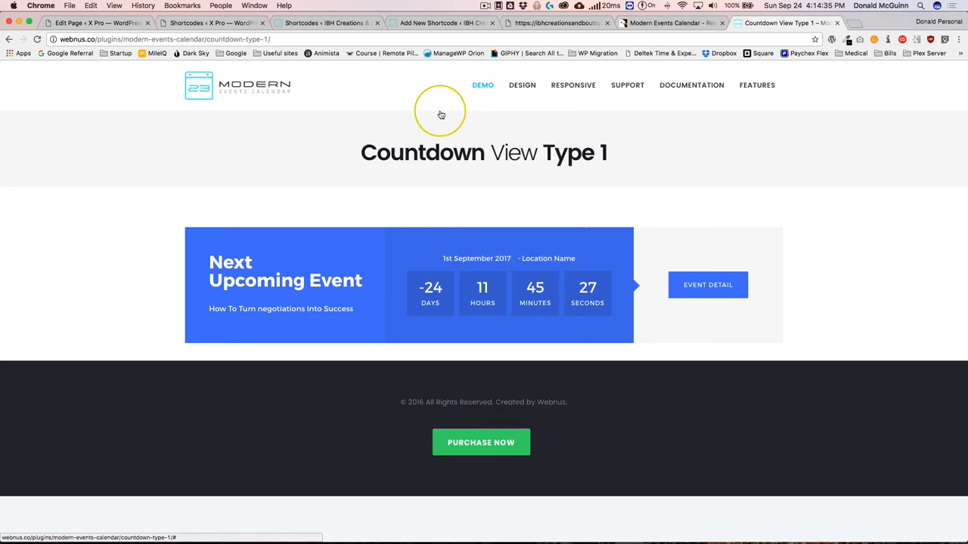
pyautogui.moveTo(343, 165)
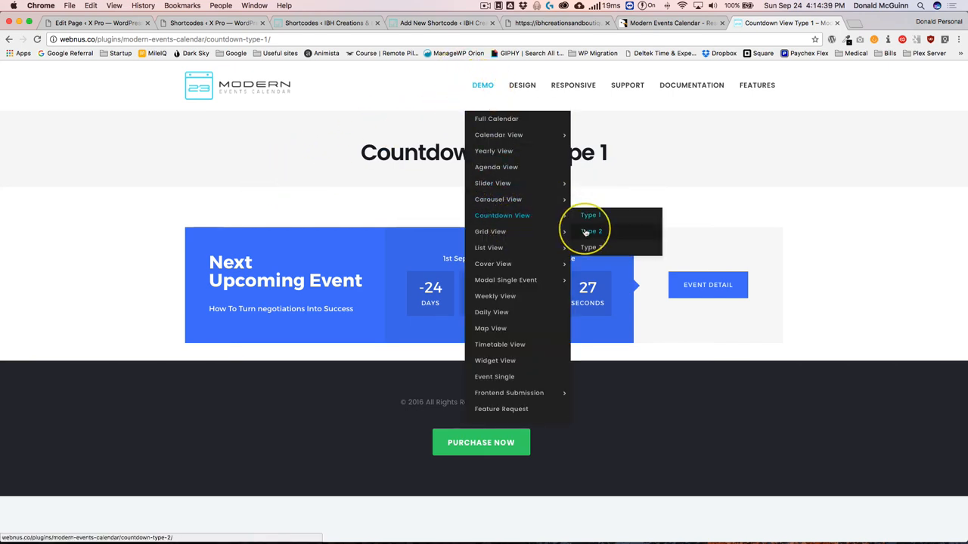
pyautogui.click(590, 229)
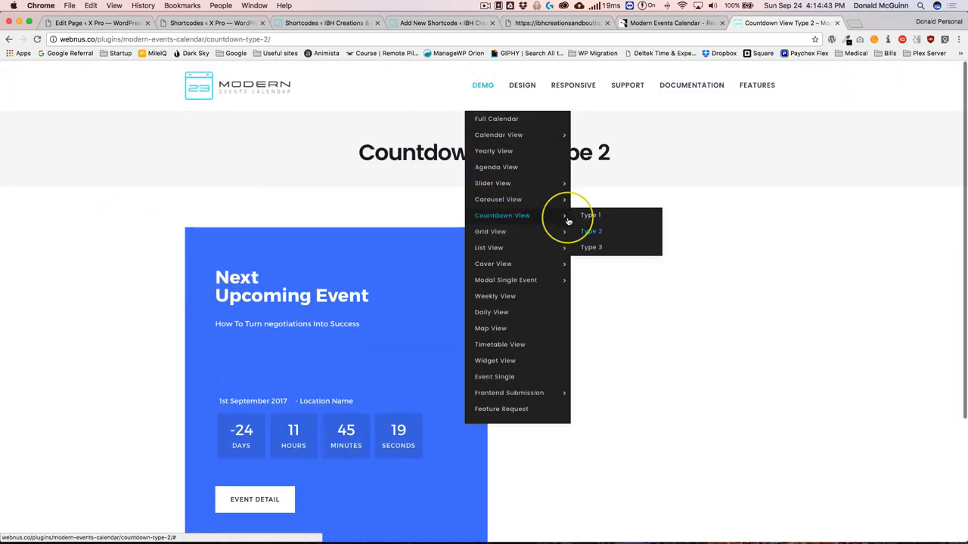
pyautogui.click(590, 248)
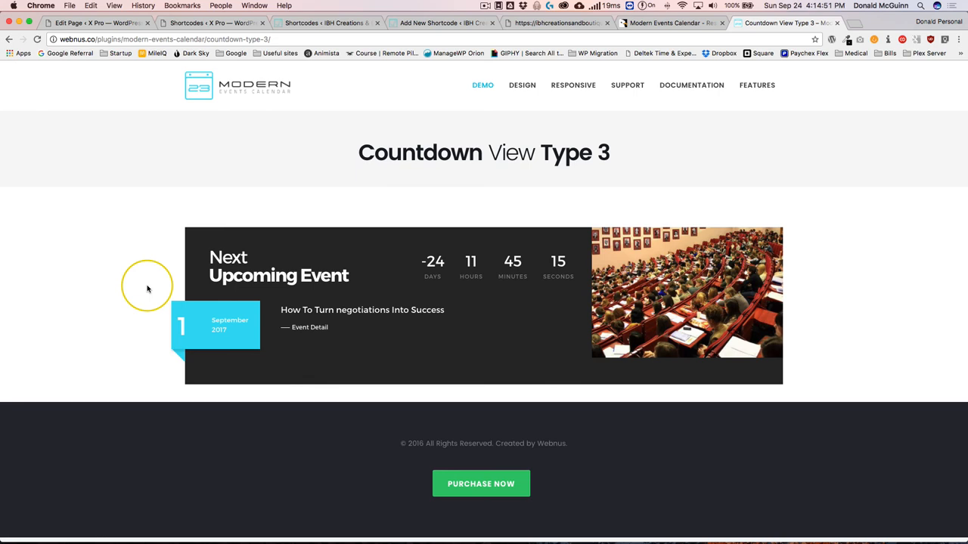
pyautogui.moveTo(97, 295)
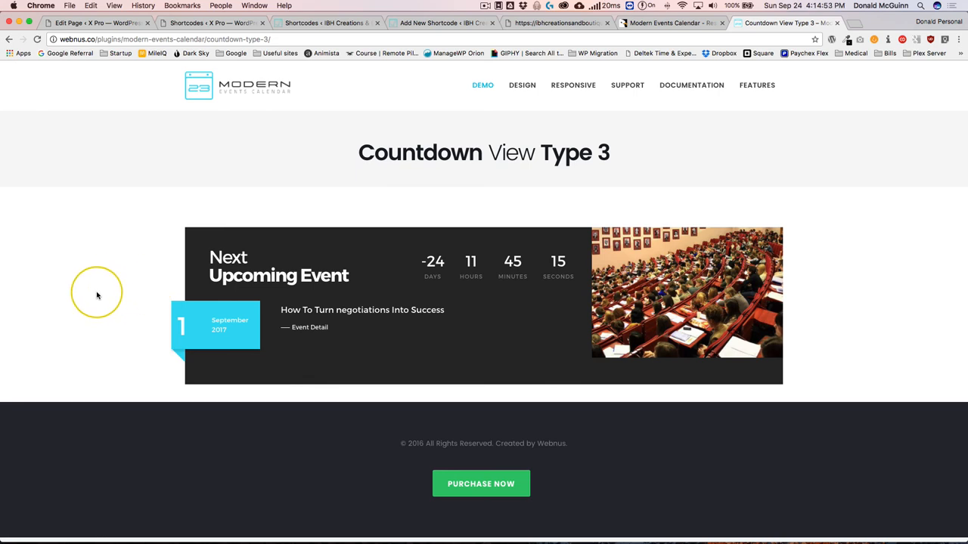
pyautogui.click(483, 84)
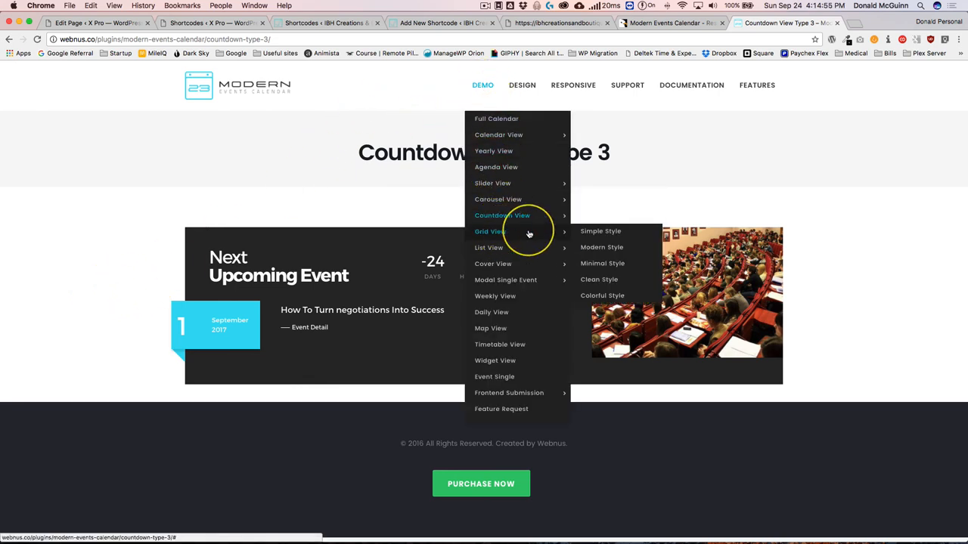
# Step: Preview the Grid View Simple Style and Cover View Classic Style demos
pyautogui.click(600, 229)
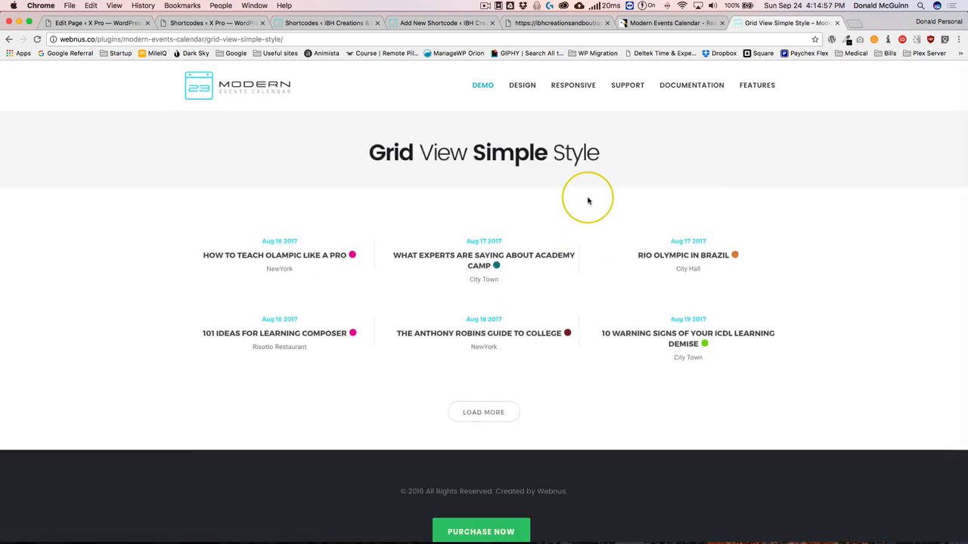
pyautogui.click(482, 84)
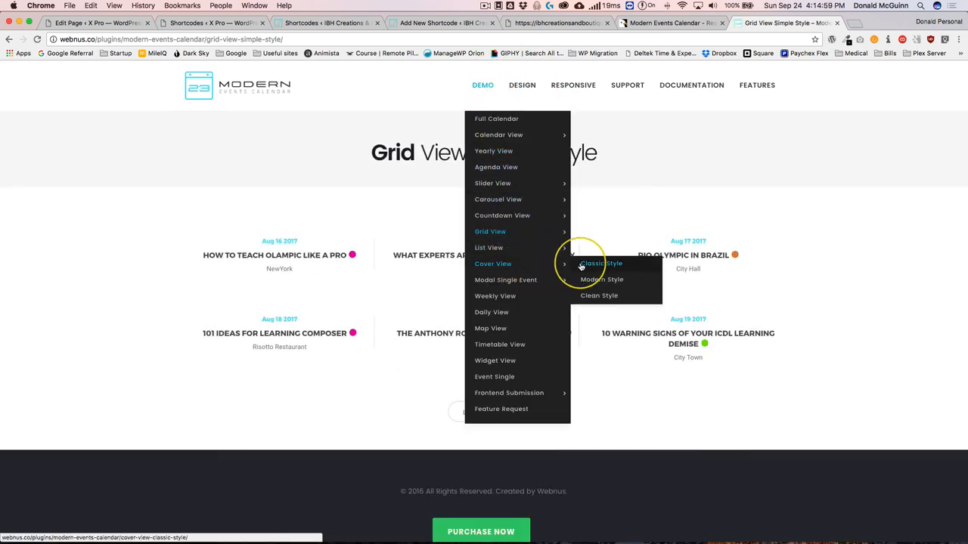
pyautogui.click(600, 263)
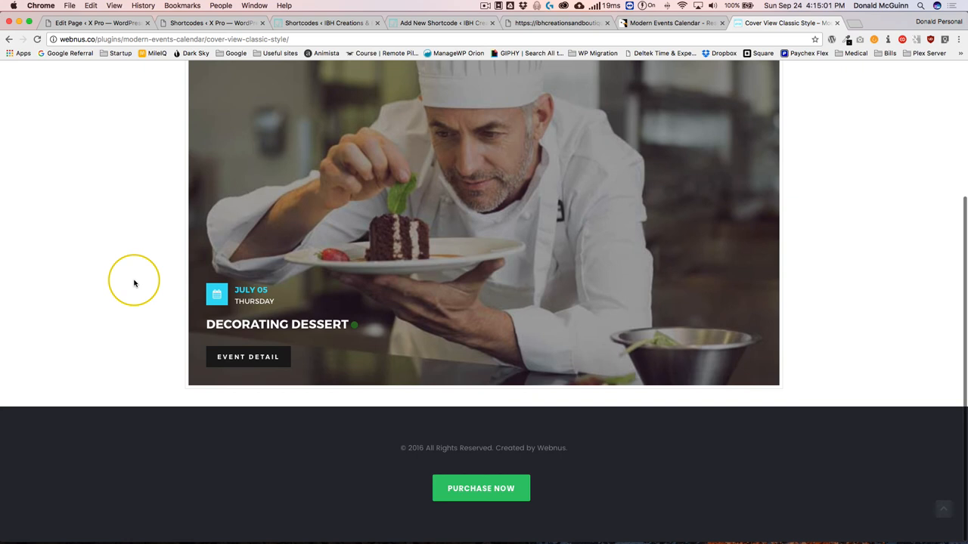
pyautogui.click(483, 85)
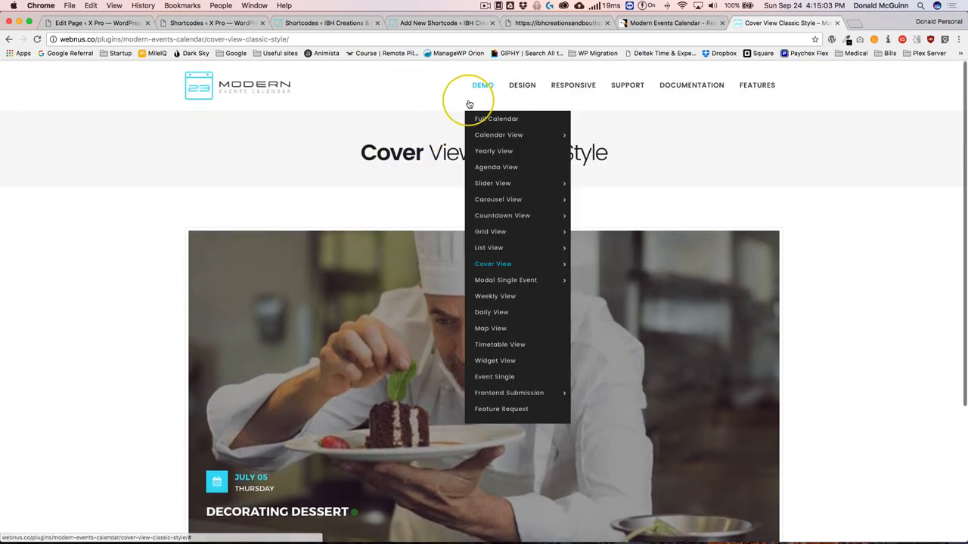
pyautogui.moveTo(499, 129)
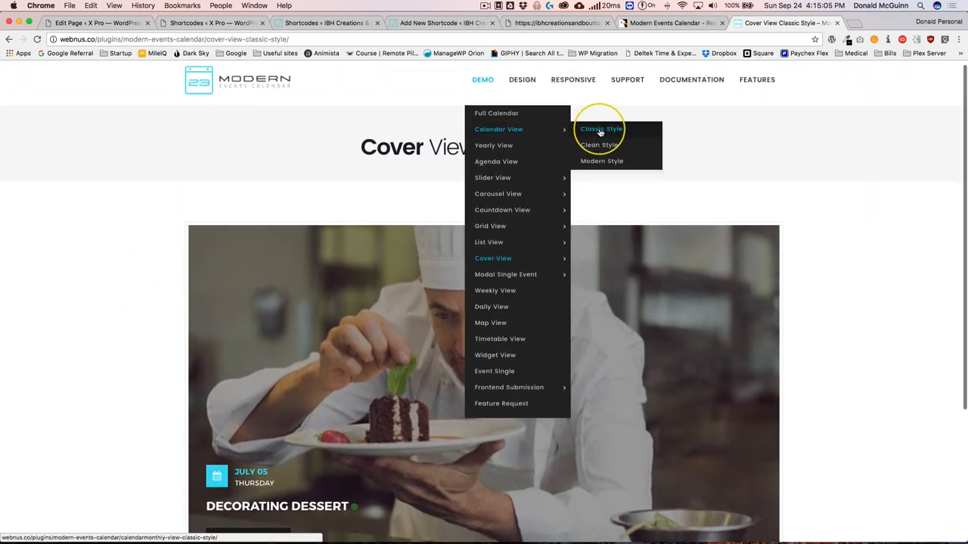
# Step: Preview the Calendar View Clean Style demo, then the Timetable View demo
pyautogui.click(597, 145)
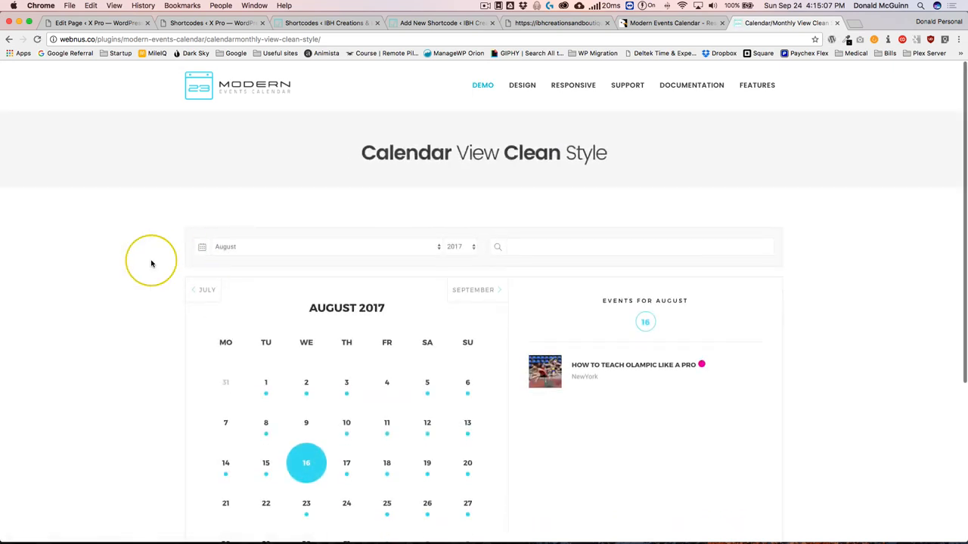
pyautogui.scroll(-3)
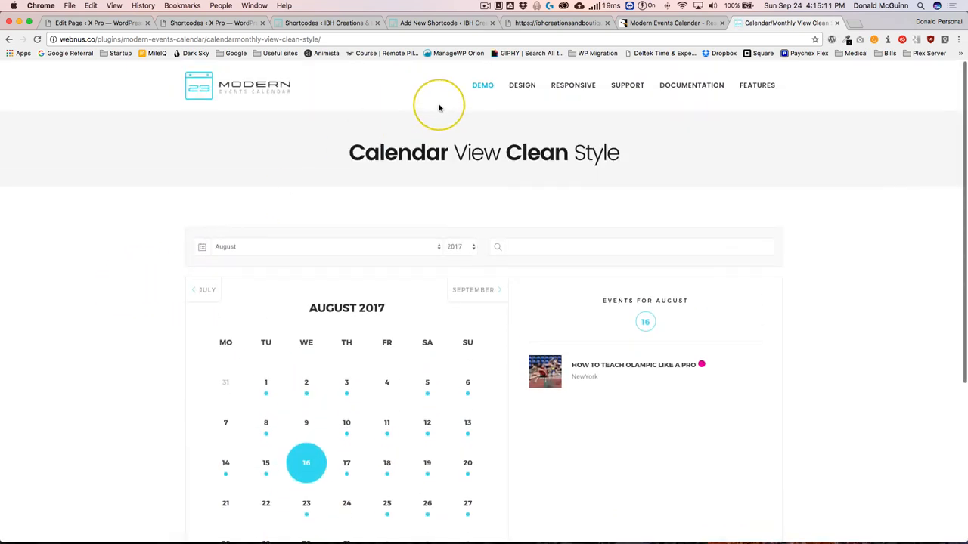
pyautogui.click(482, 84)
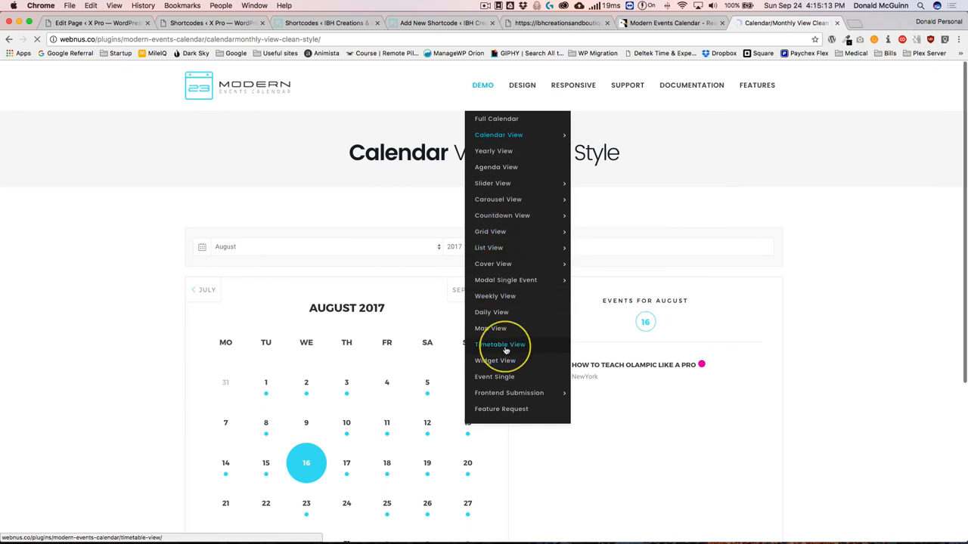
pyautogui.click(502, 345)
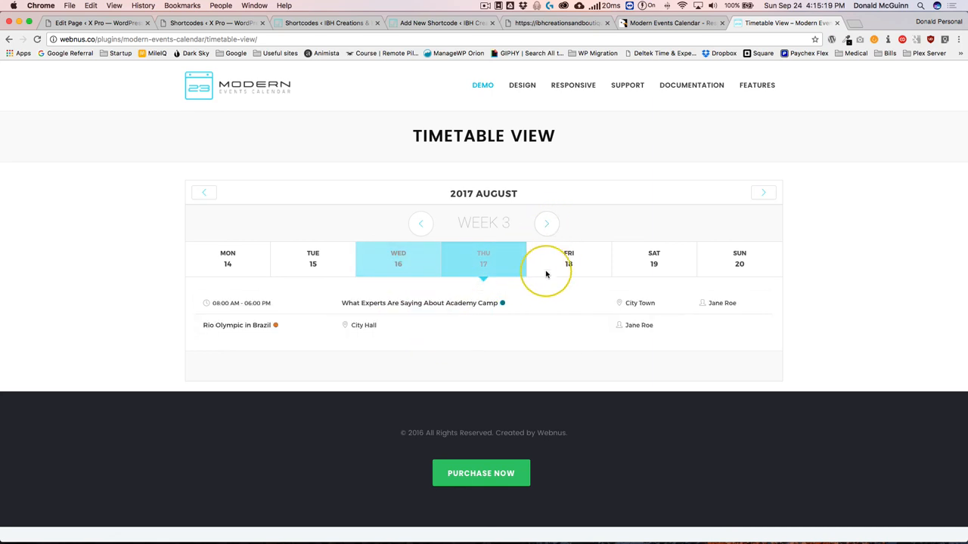
pyautogui.click(569, 259)
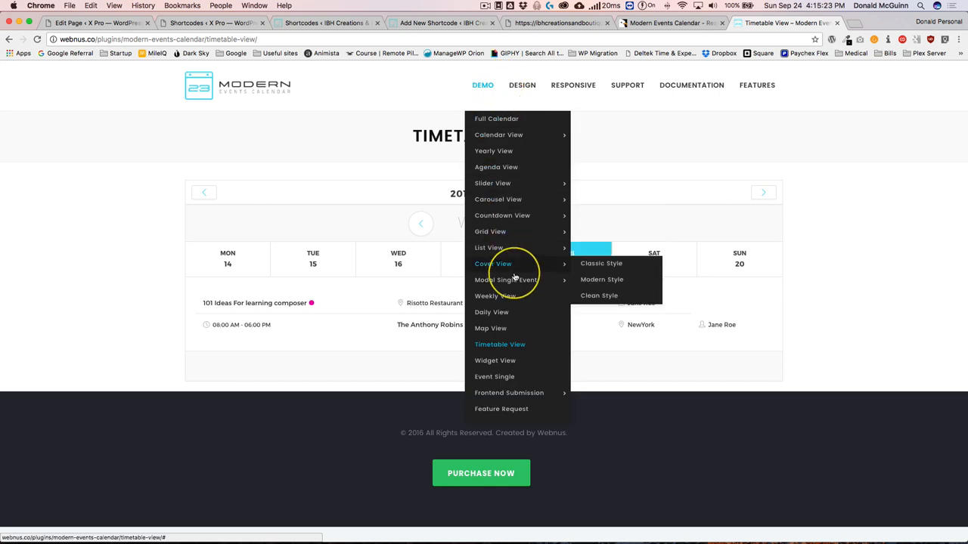
pyautogui.moveTo(505, 280)
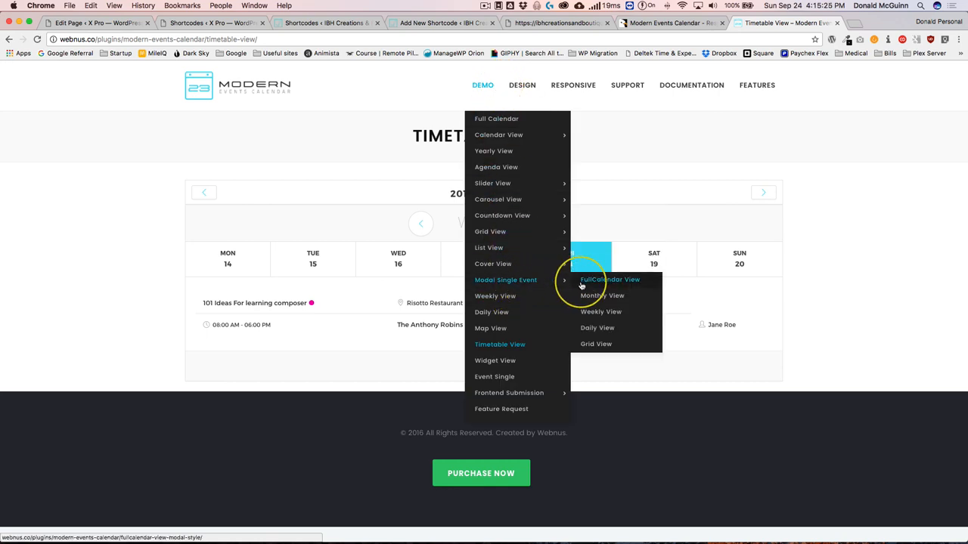
# Step: In the FullCalendar Modal Style demo, view the pop-up details of 'The Anthony Robins Guide To college'
pyautogui.click(609, 278)
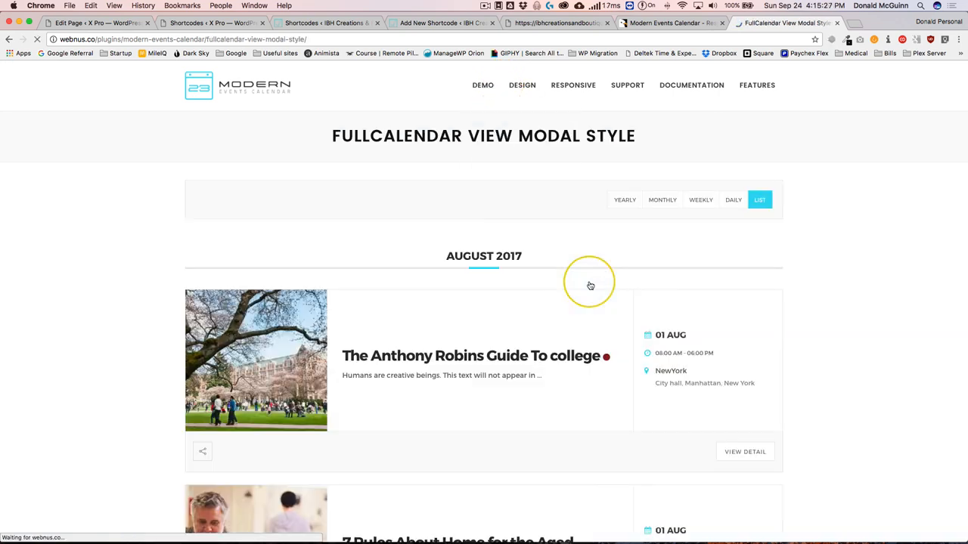
pyautogui.scroll(-3)
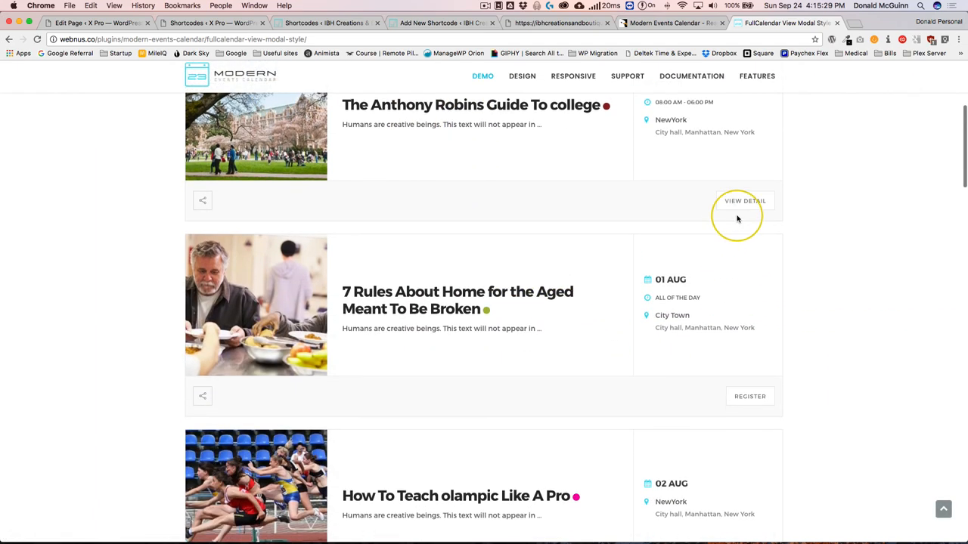
pyautogui.click(744, 200)
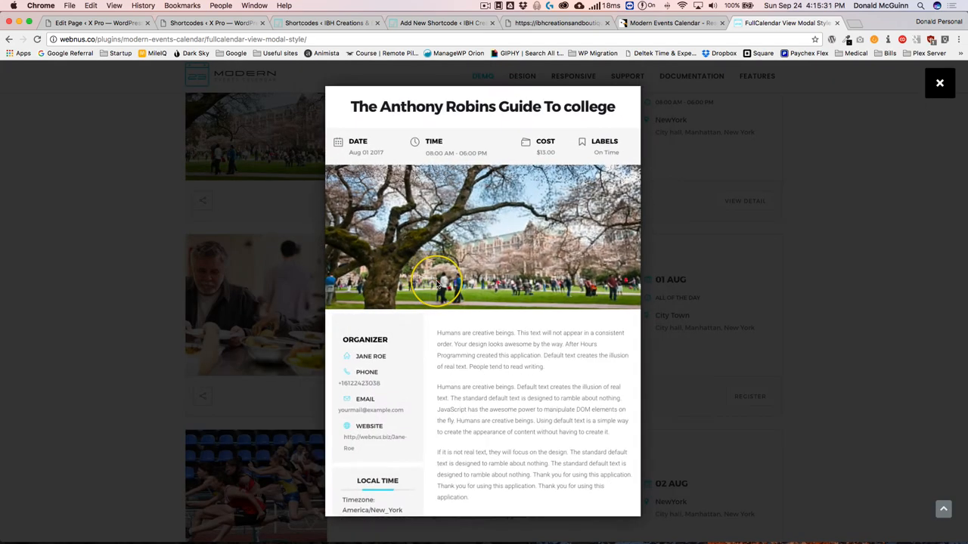
pyautogui.scroll(-3)
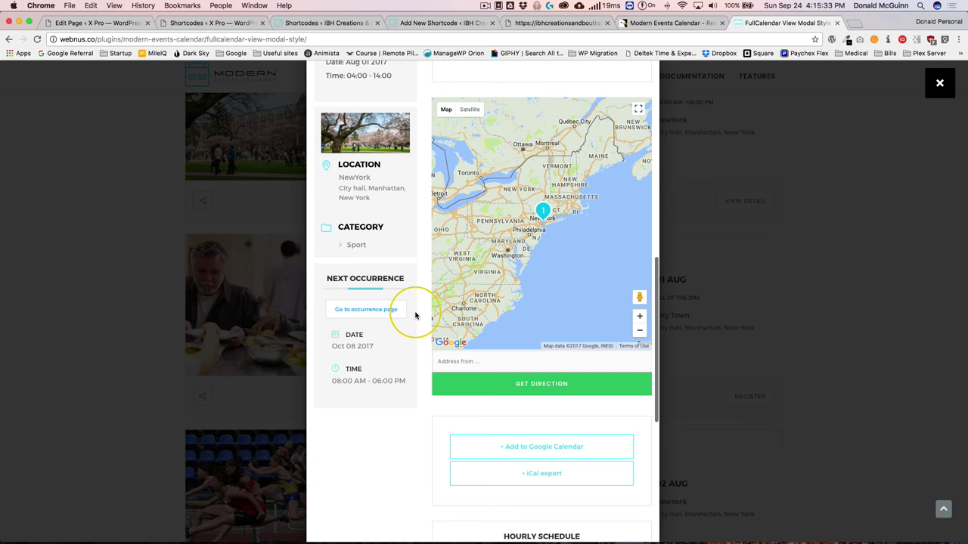
pyautogui.scroll(-3)
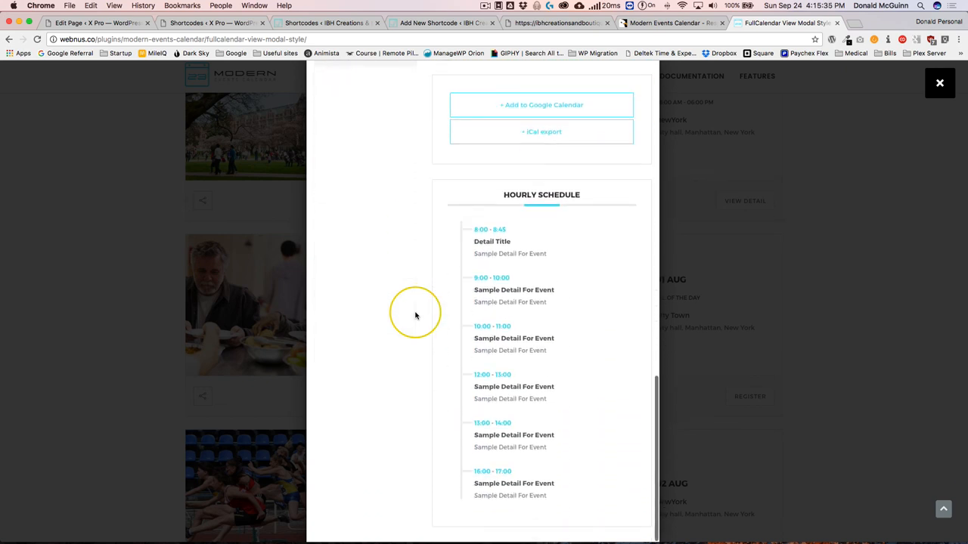
pyautogui.moveTo(478, 236)
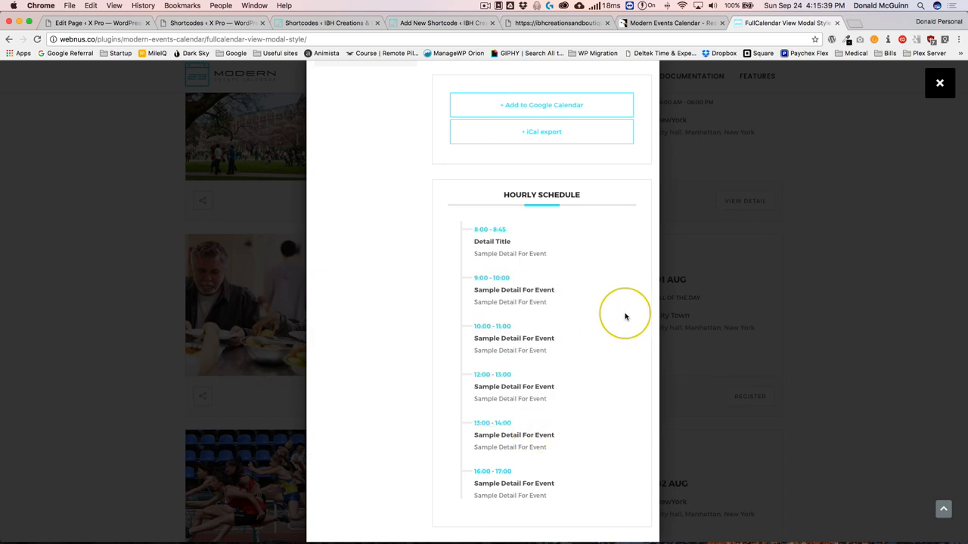
# Step: Close the event details pop-up and return to the Events List shortcode editor
pyautogui.click(941, 84)
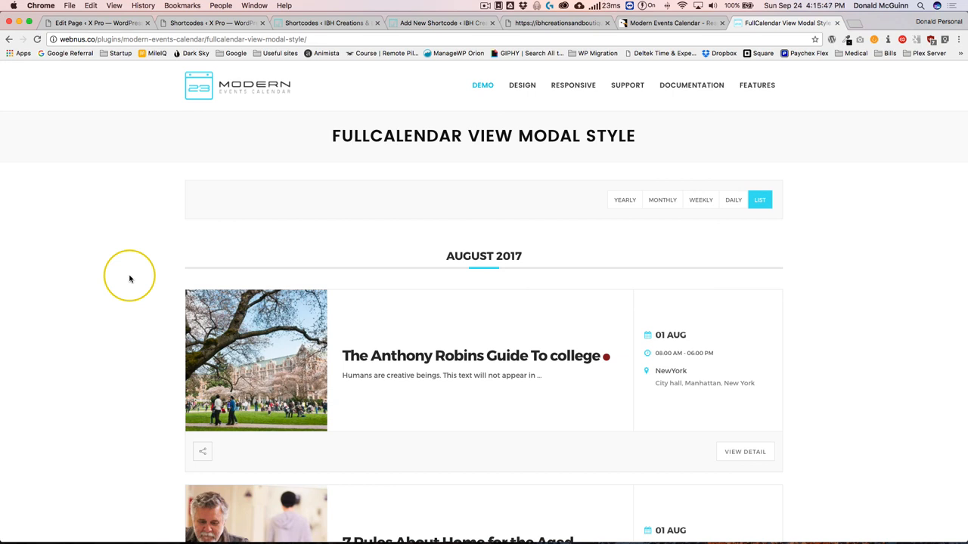
pyautogui.click(431, 22)
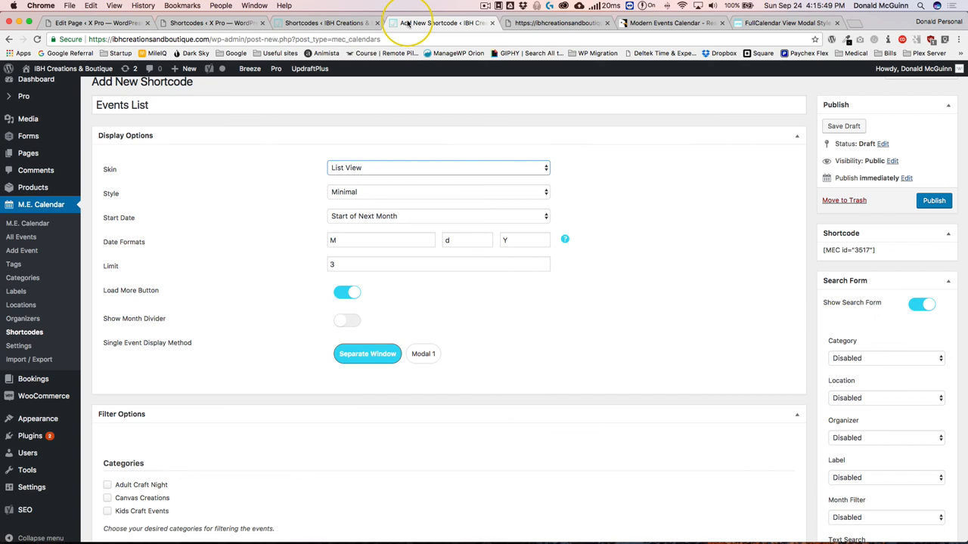